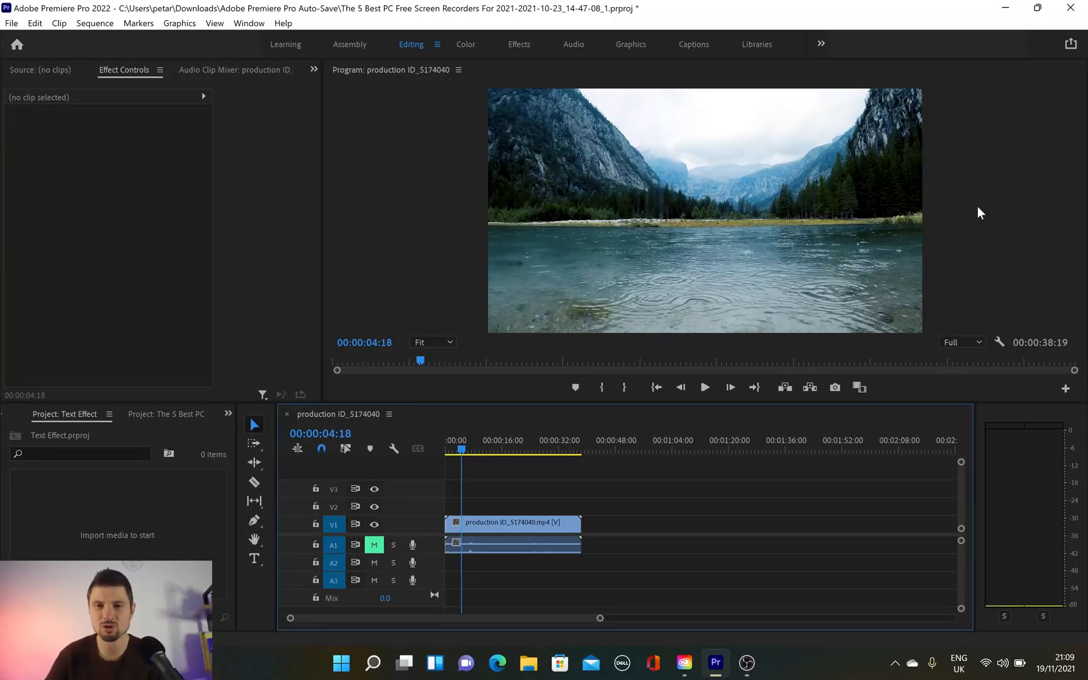
mouse_move(776, 154)
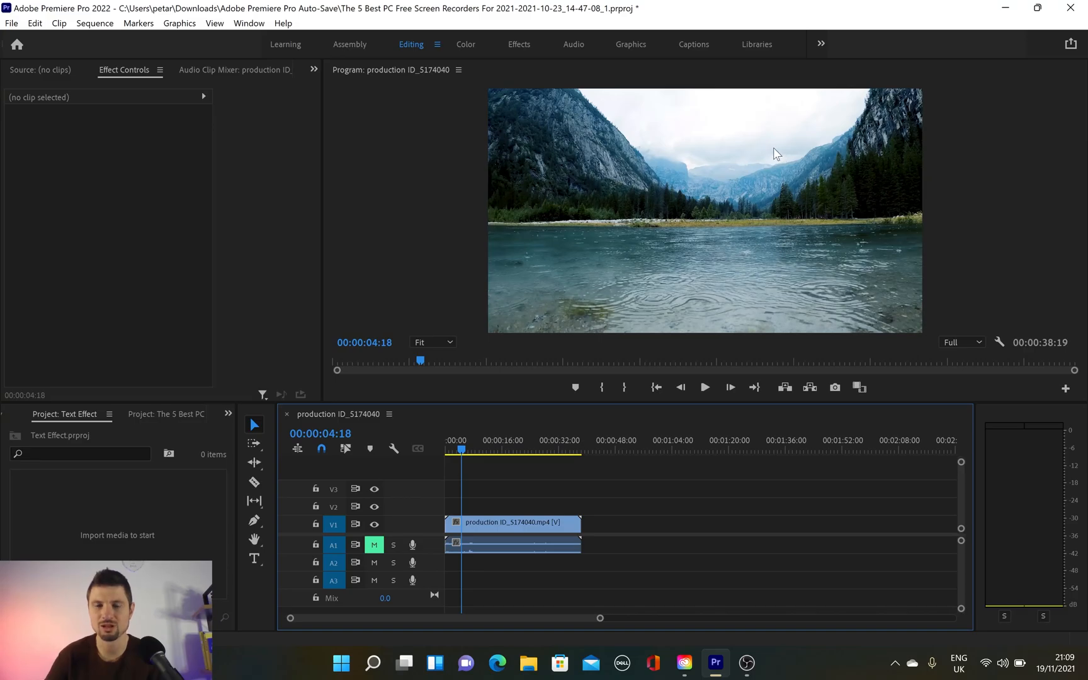
mouse_move(828, 165)
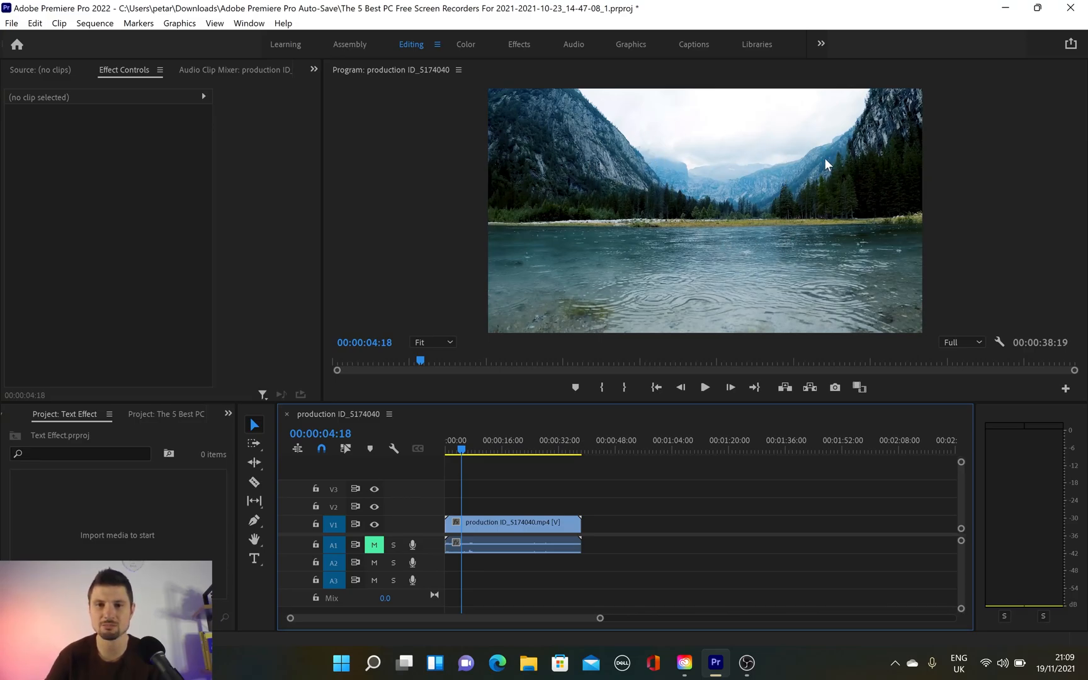
mouse_move(742, 238)
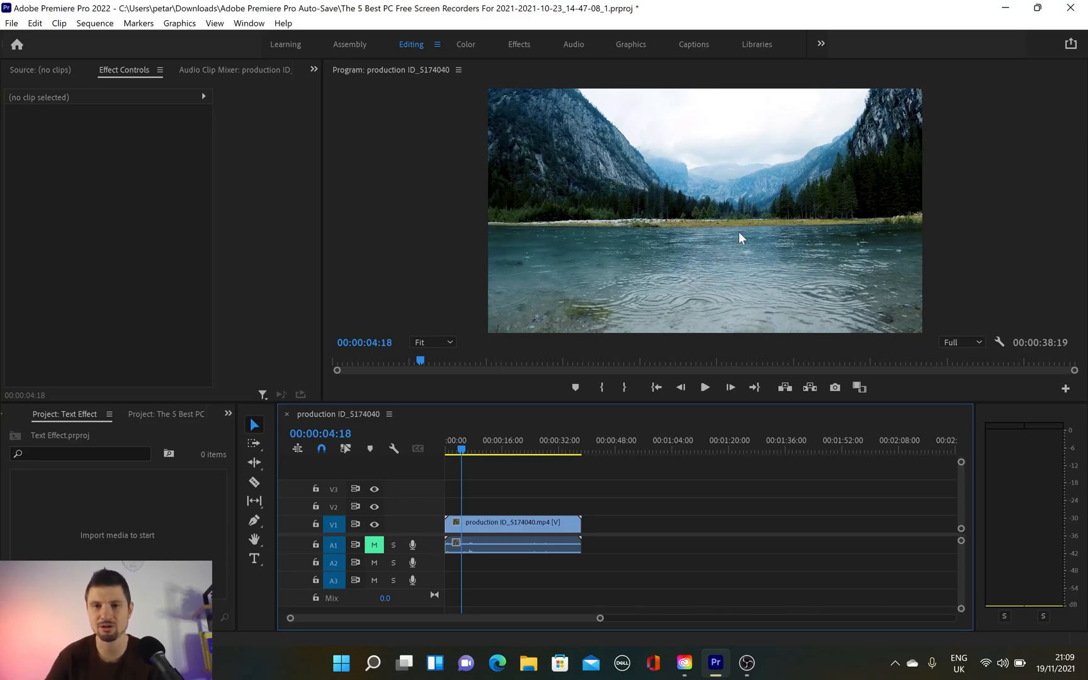
mouse_move(730, 272)
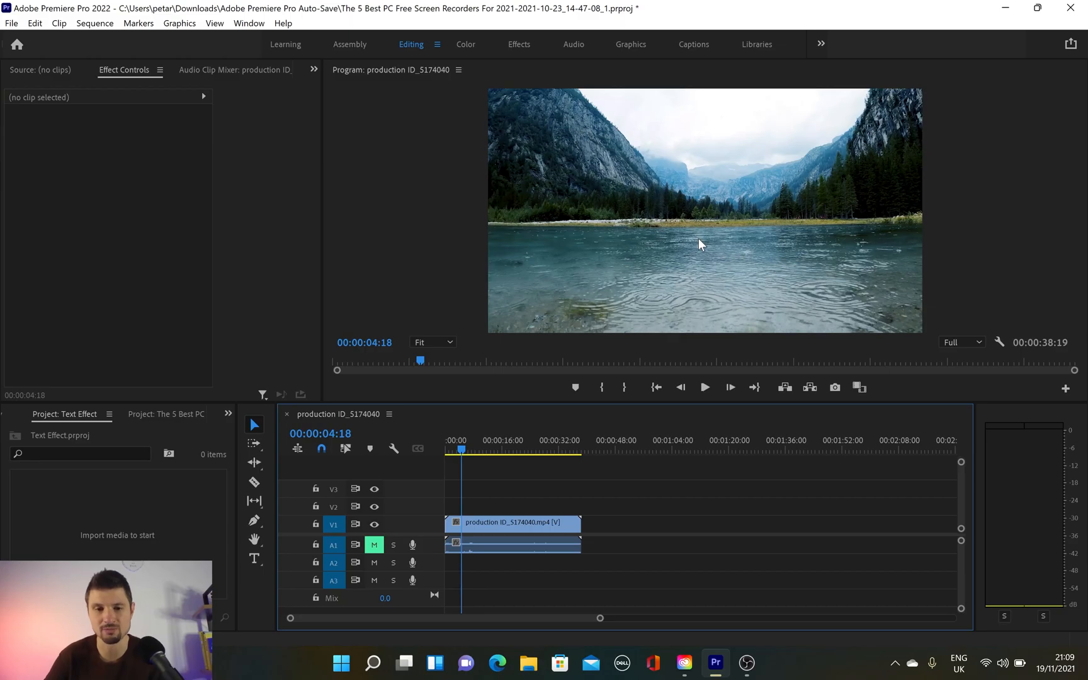
With the Type tool, add a 'Text Here' title graphic over the lake video
key(t)
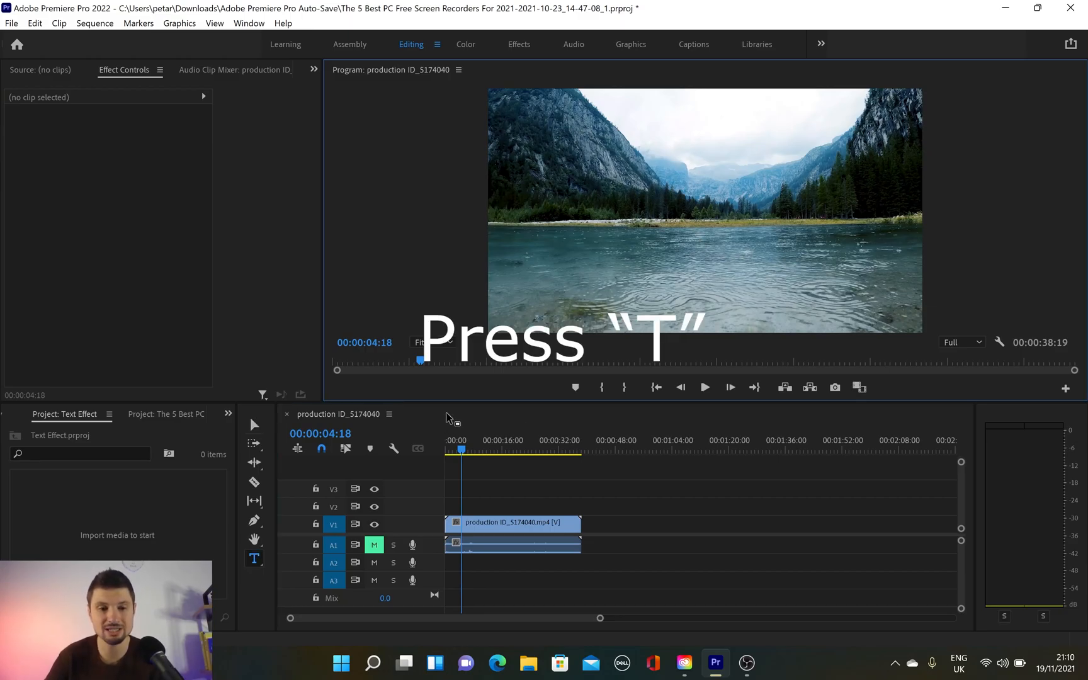
click(254, 558)
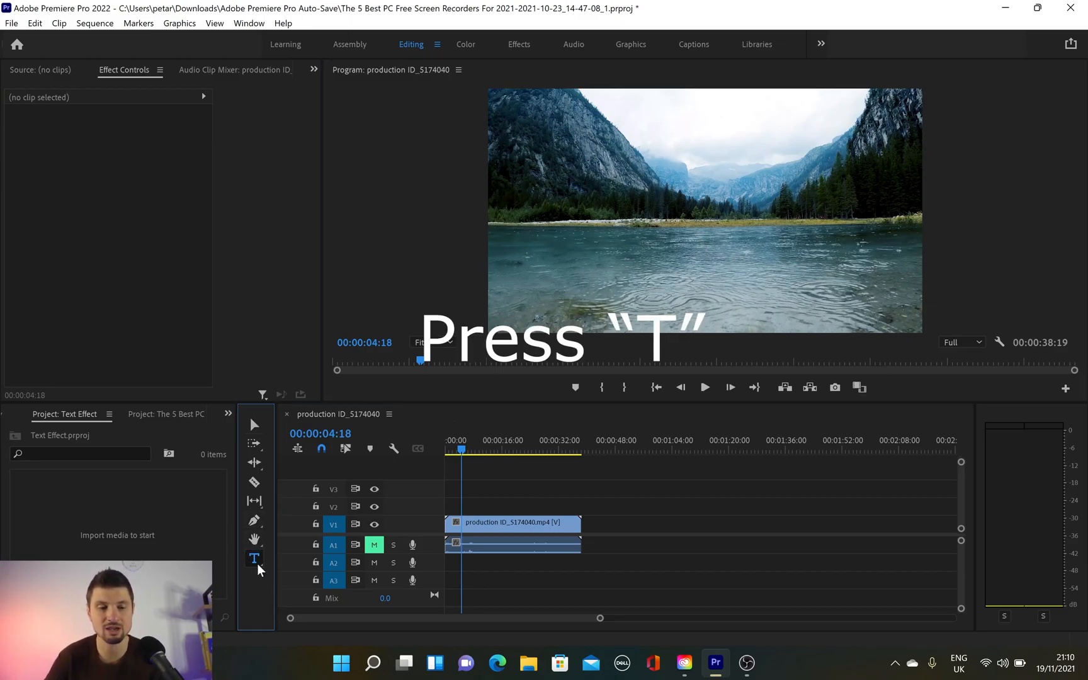
key(t)
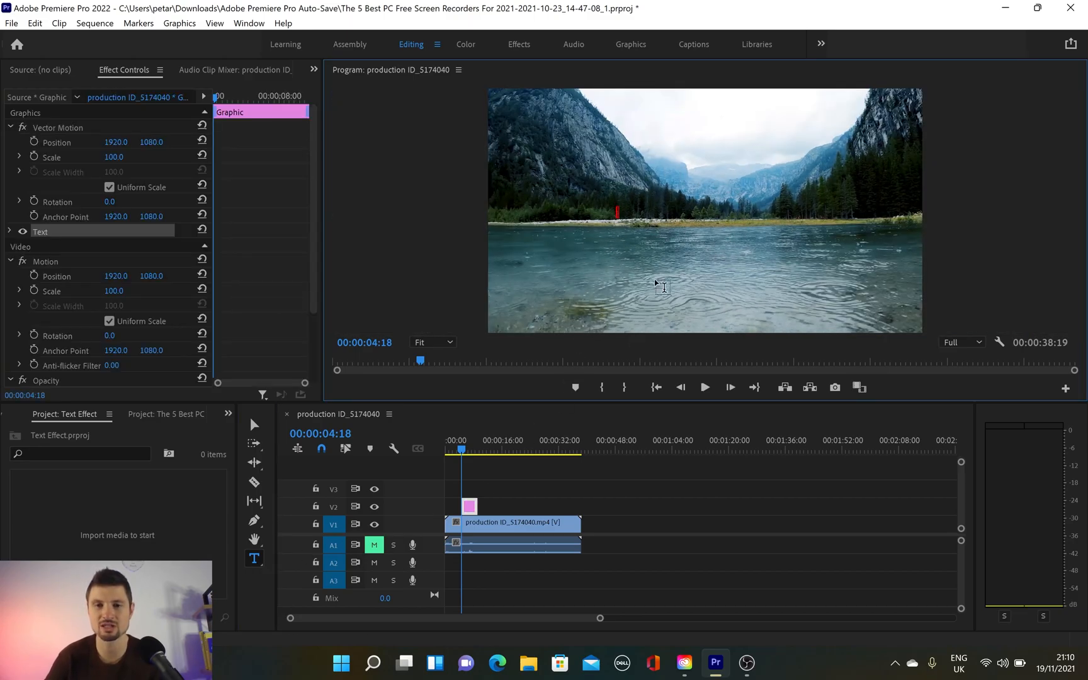
mouse_move(687, 221)
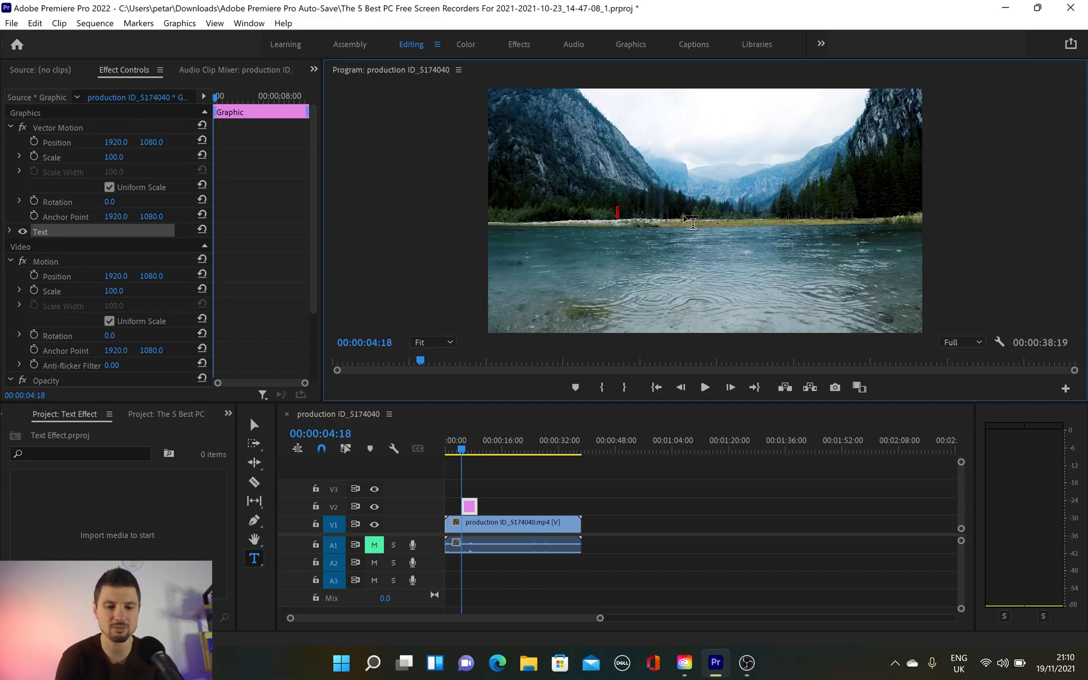
text(Tex)
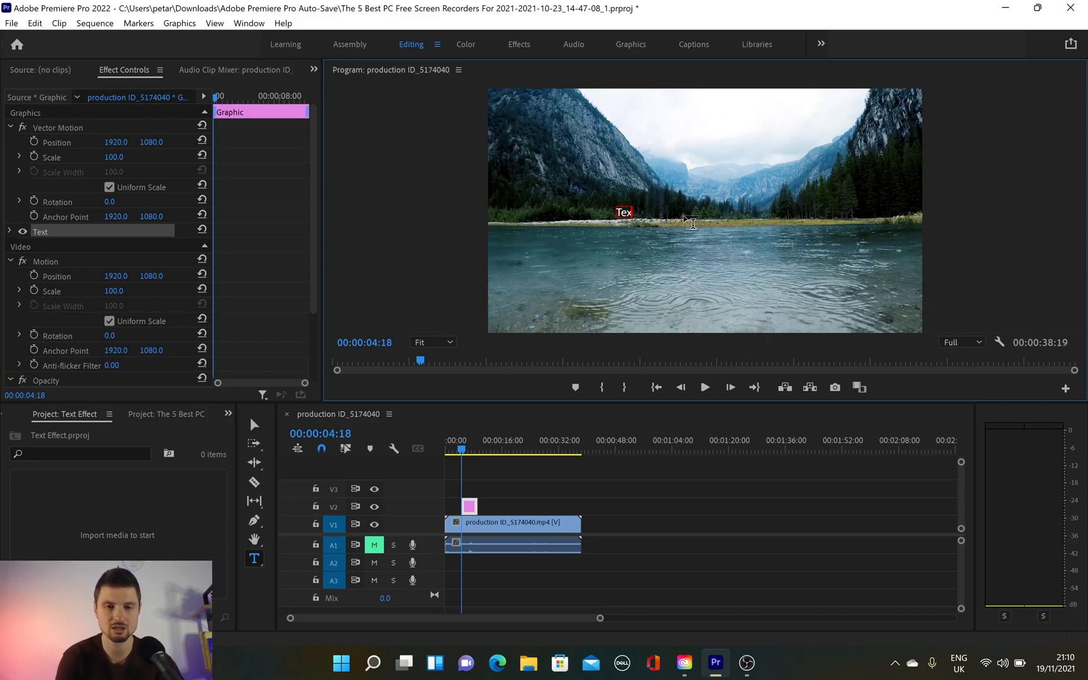
text(Here)
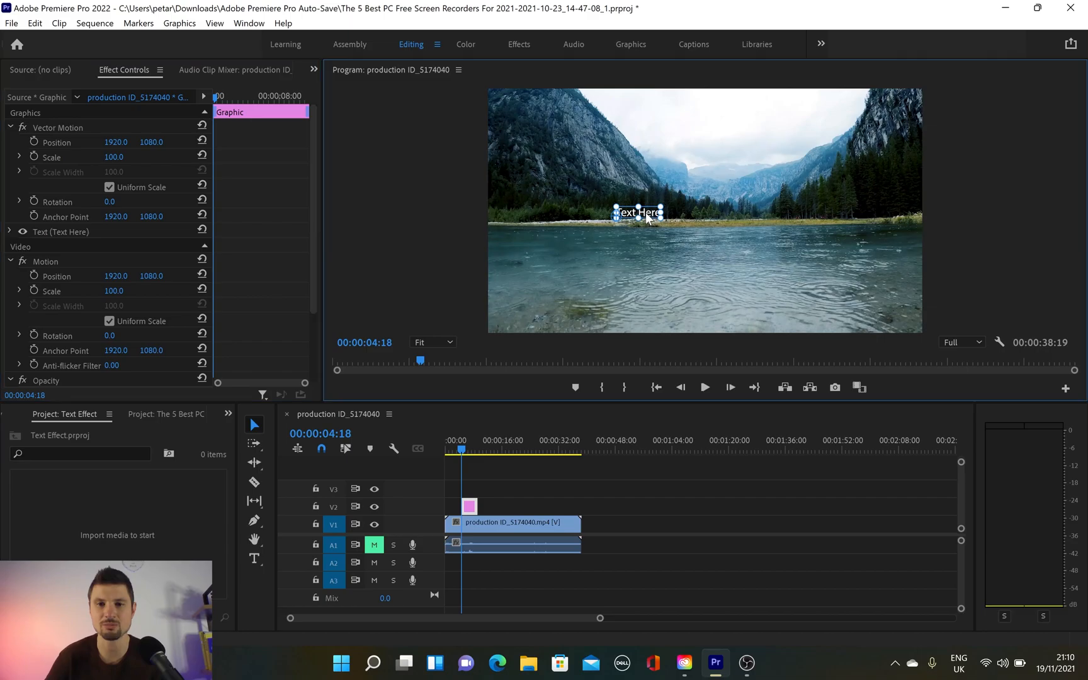
Scale the title up and centre it horizontally on the far shoreline
drag(638, 213, 659, 233)
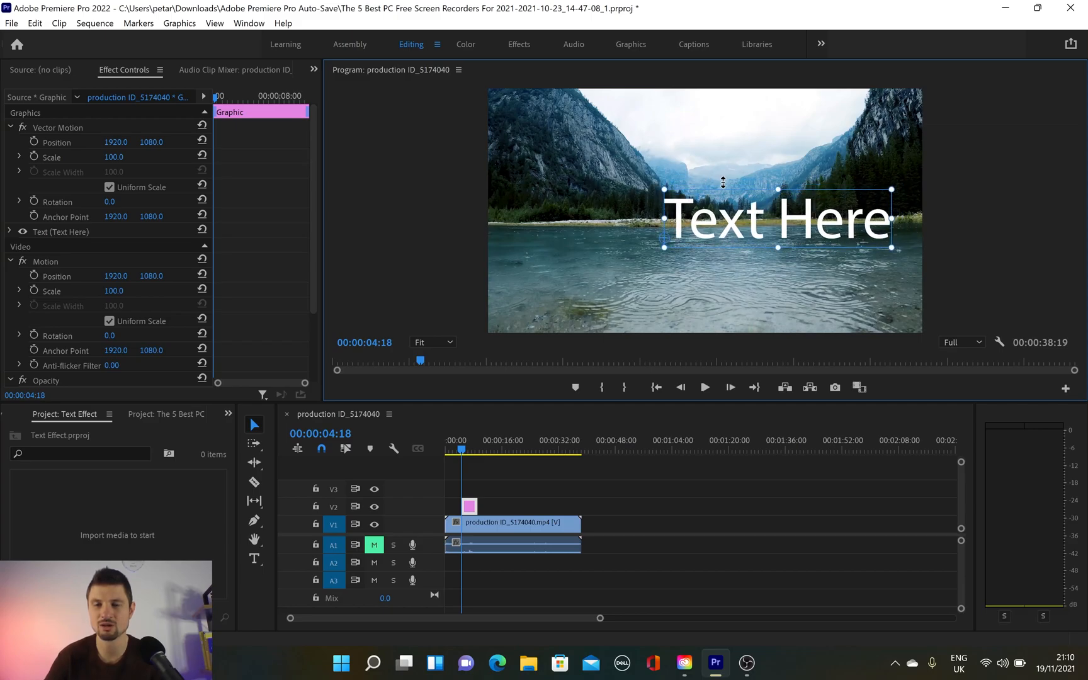
drag(776, 219, 708, 219)
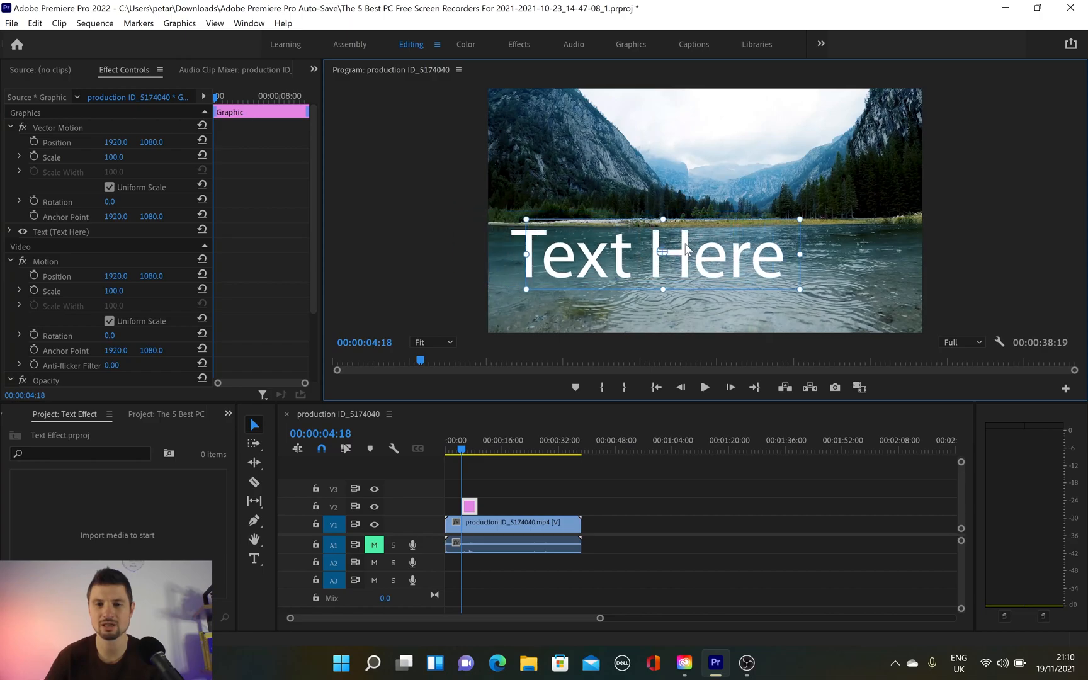
drag(649, 253, 687, 229)
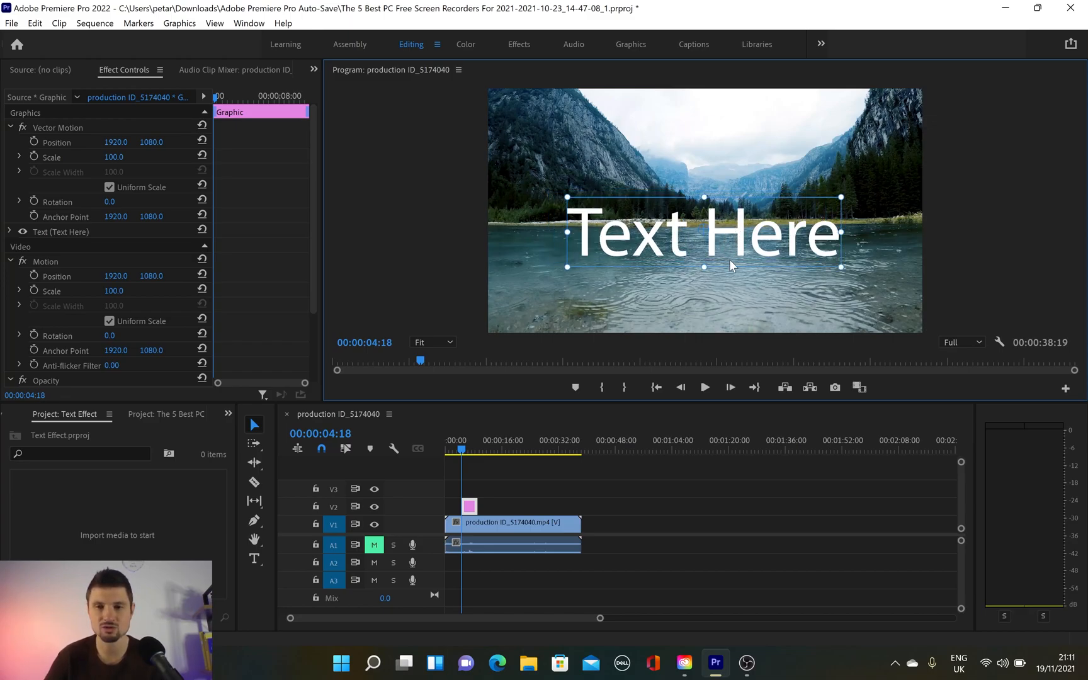
drag(728, 267, 711, 236)
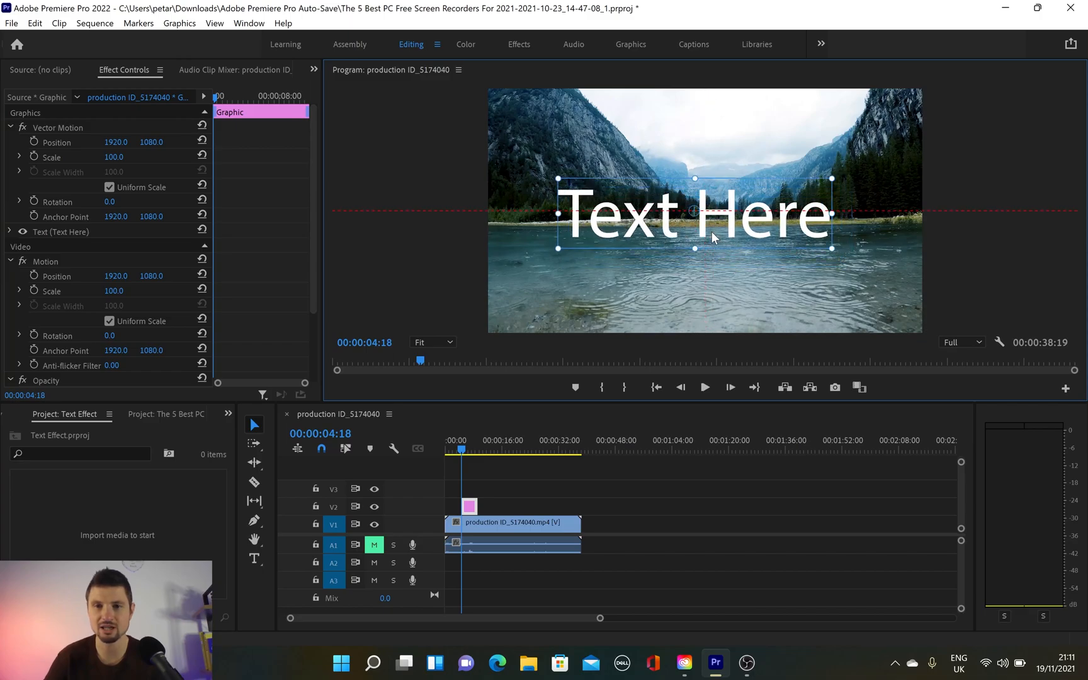
drag(694, 215, 705, 212)
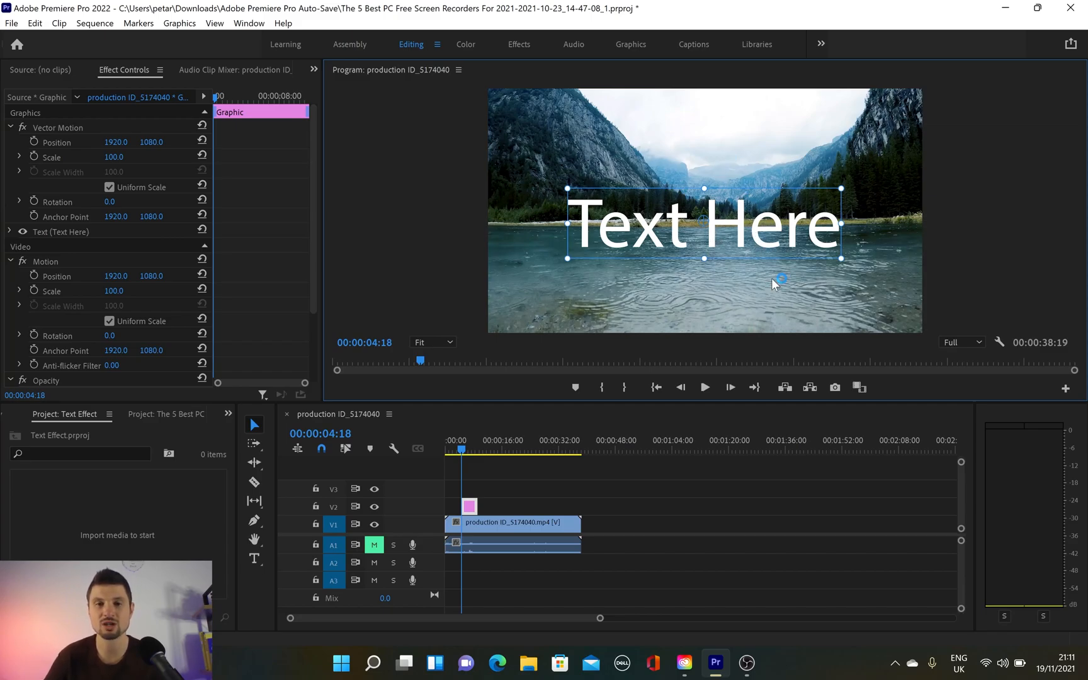
mouse_move(782, 298)
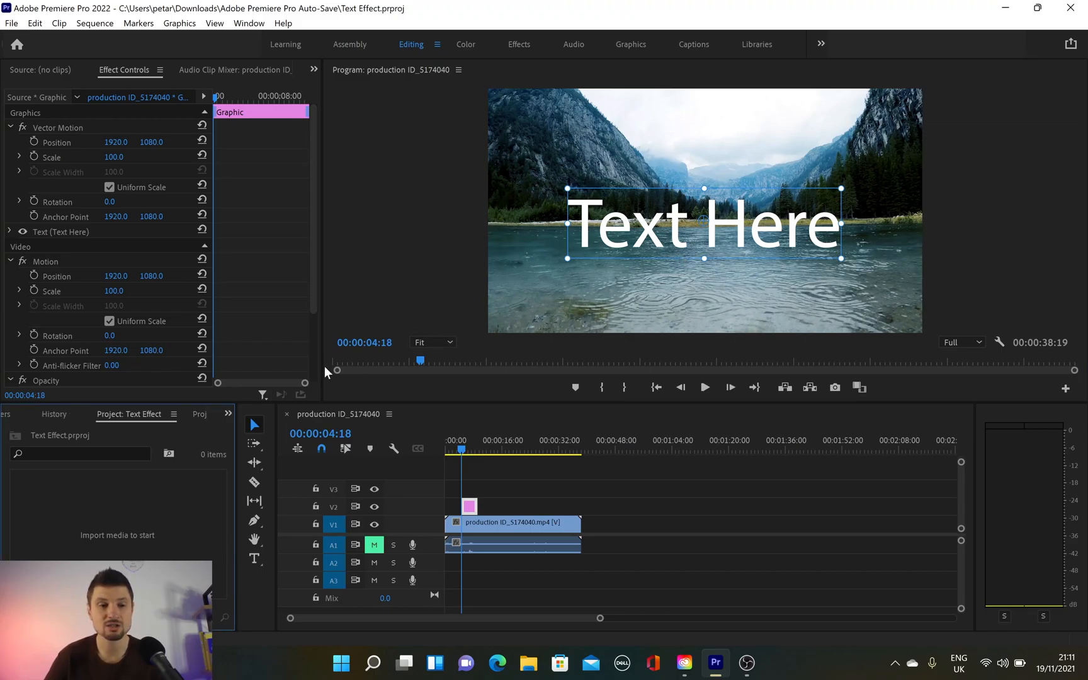
Show the Effects panel and search 'mirr' to find the Mirror distortion effect
click(228, 414)
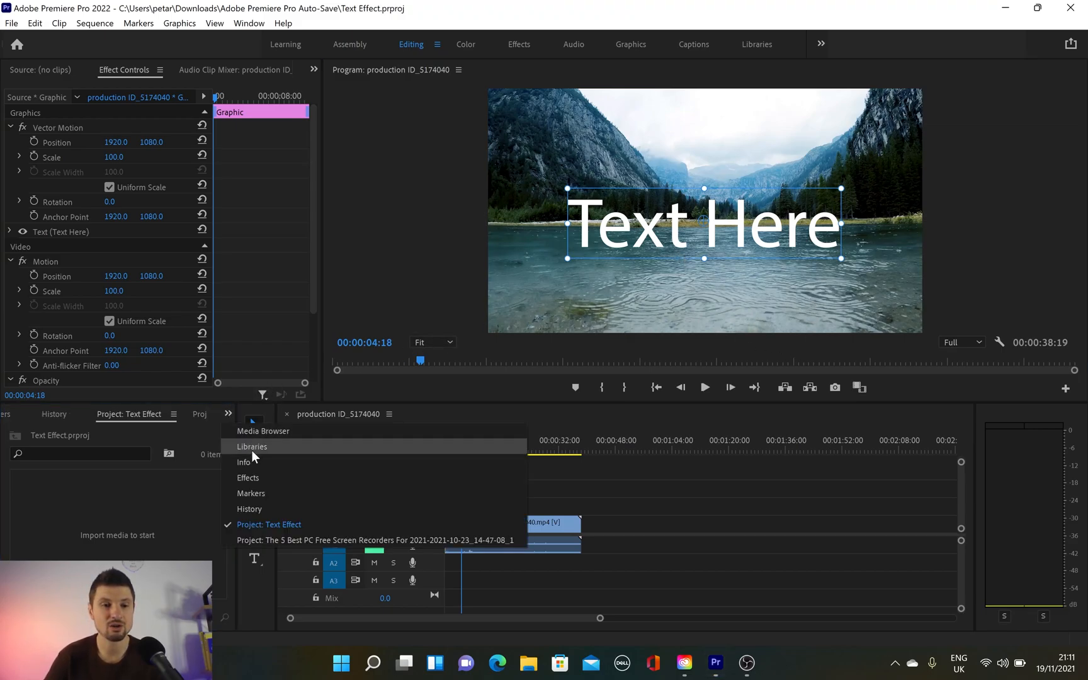
click(248, 477)
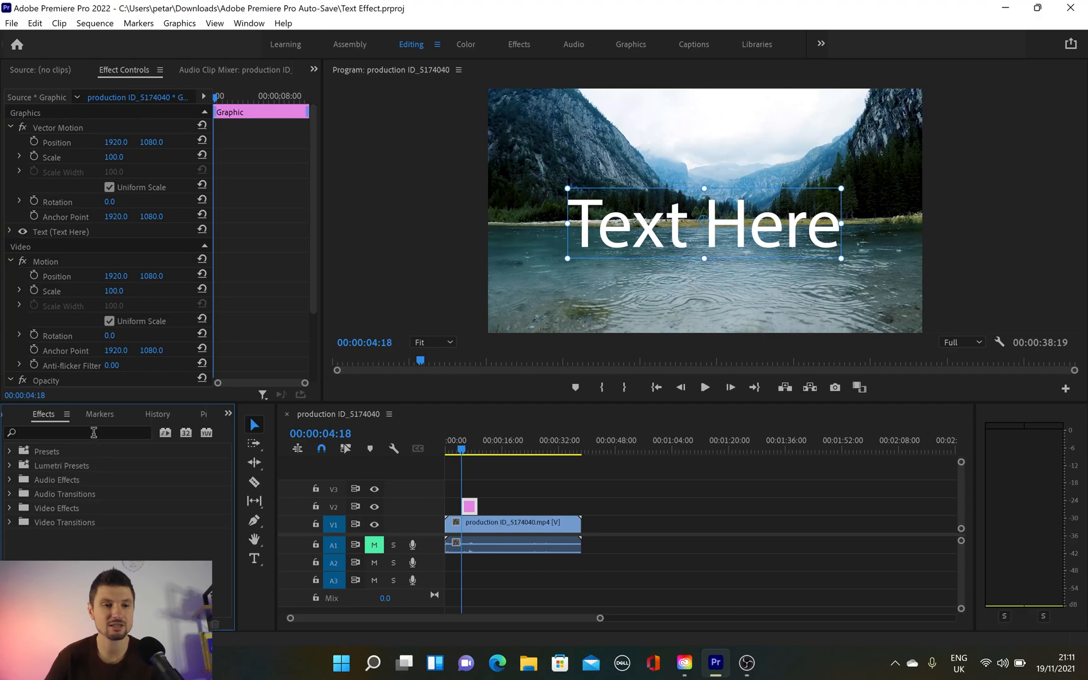
text(mirr)
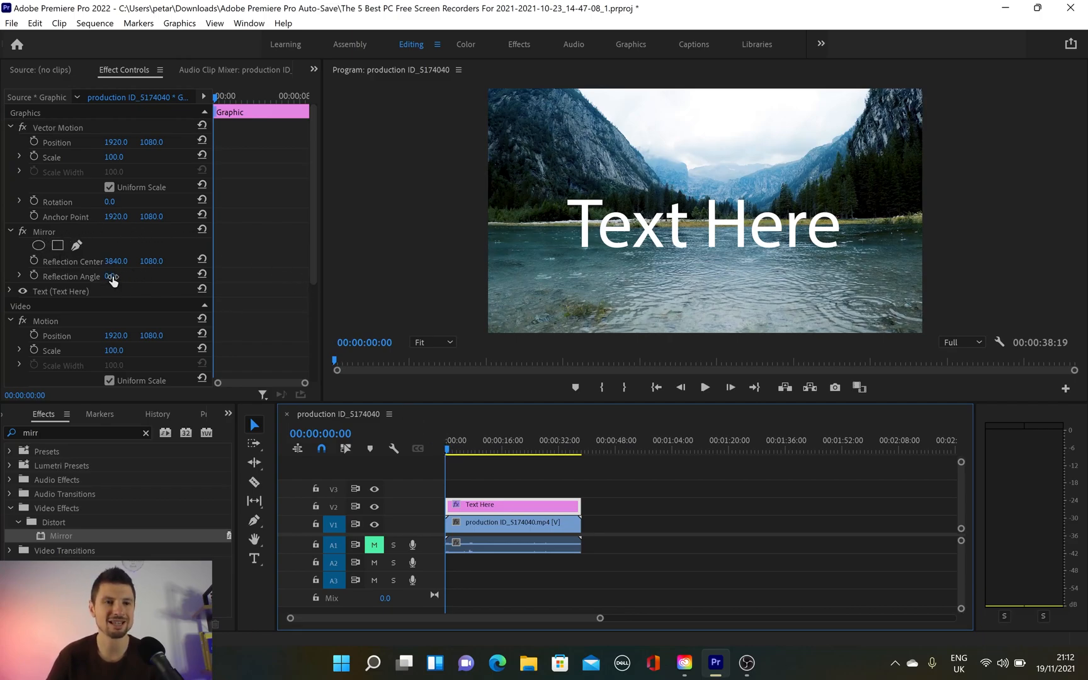
Set the Mirror Reflection Angle to 90 so the title flips beneath itself
text(90)
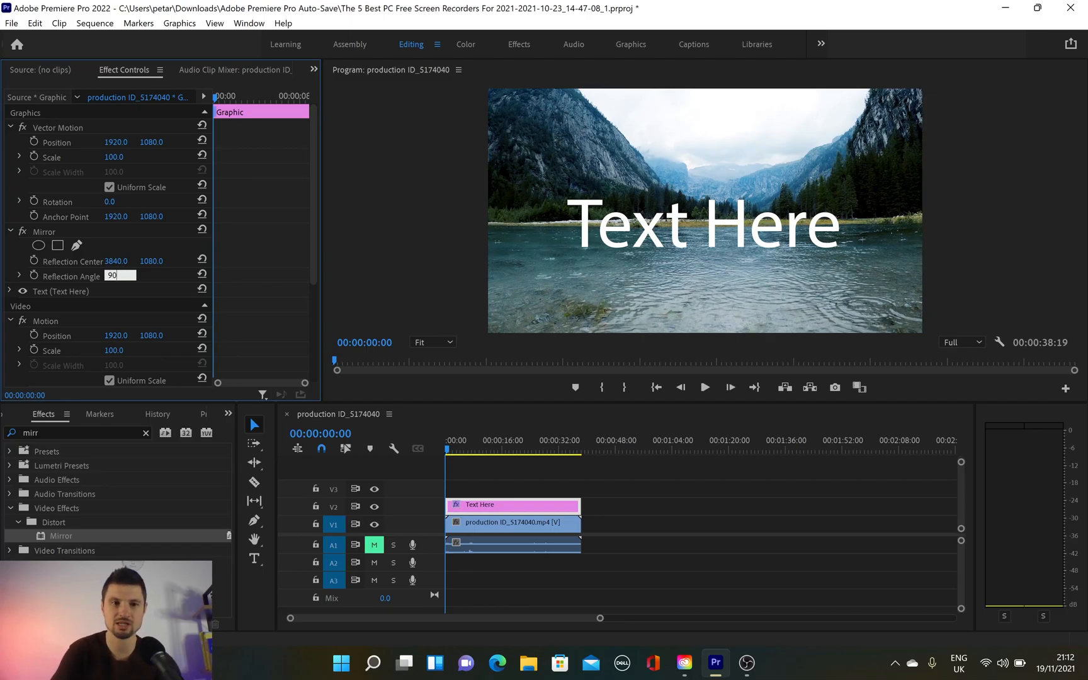
key(enter)
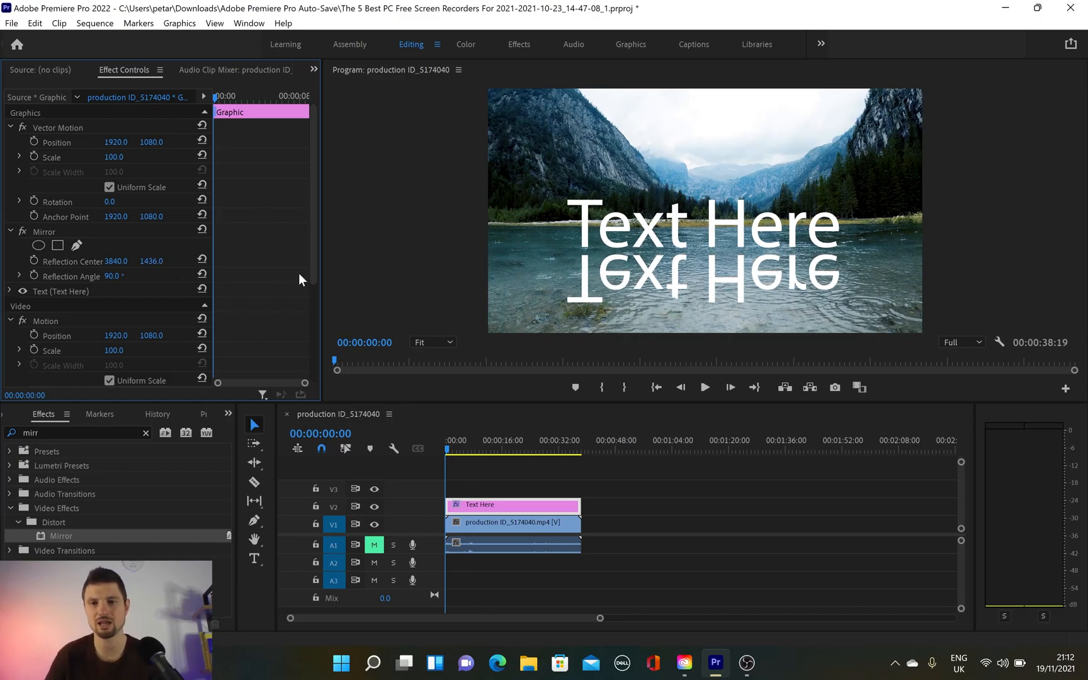
mouse_move(775, 312)
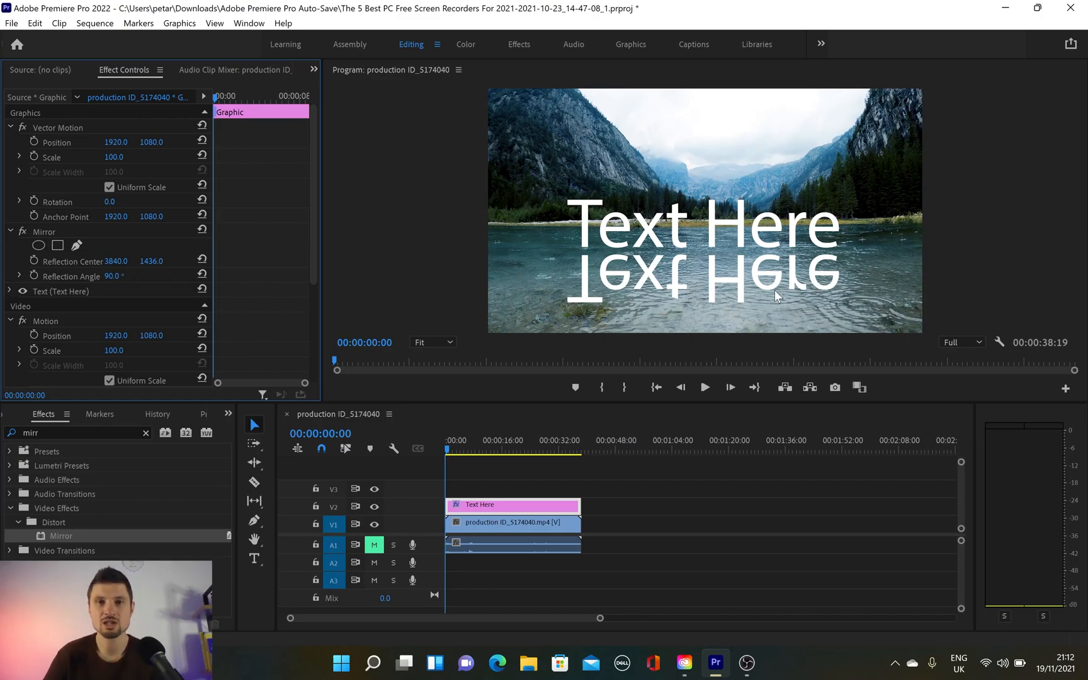
mouse_move(779, 285)
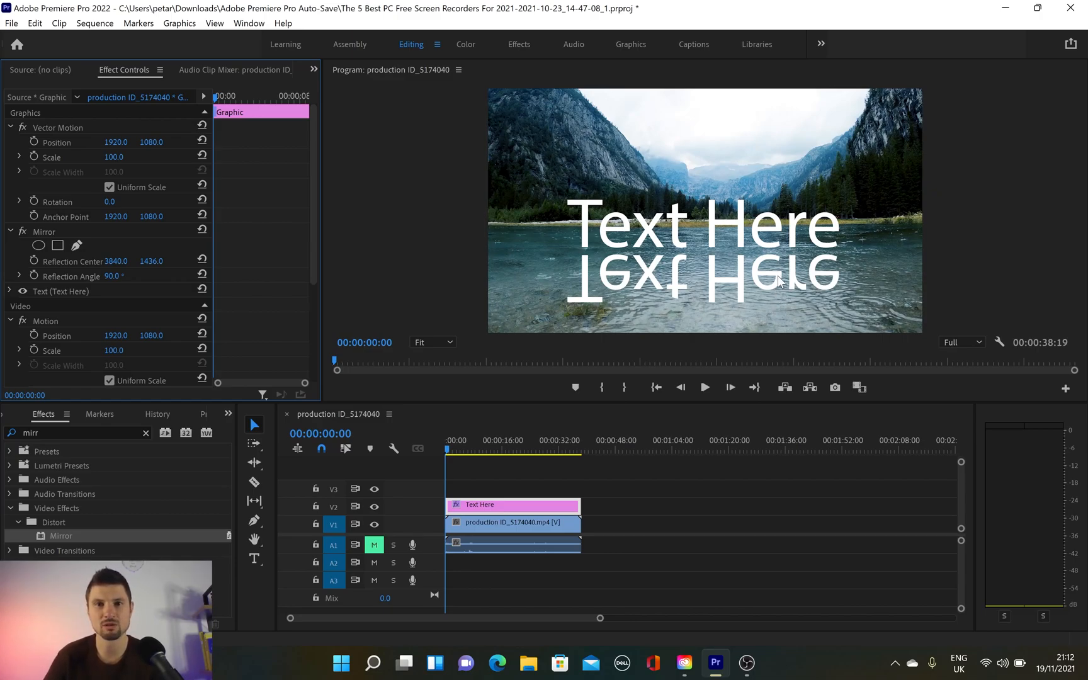
mouse_move(904, 245)
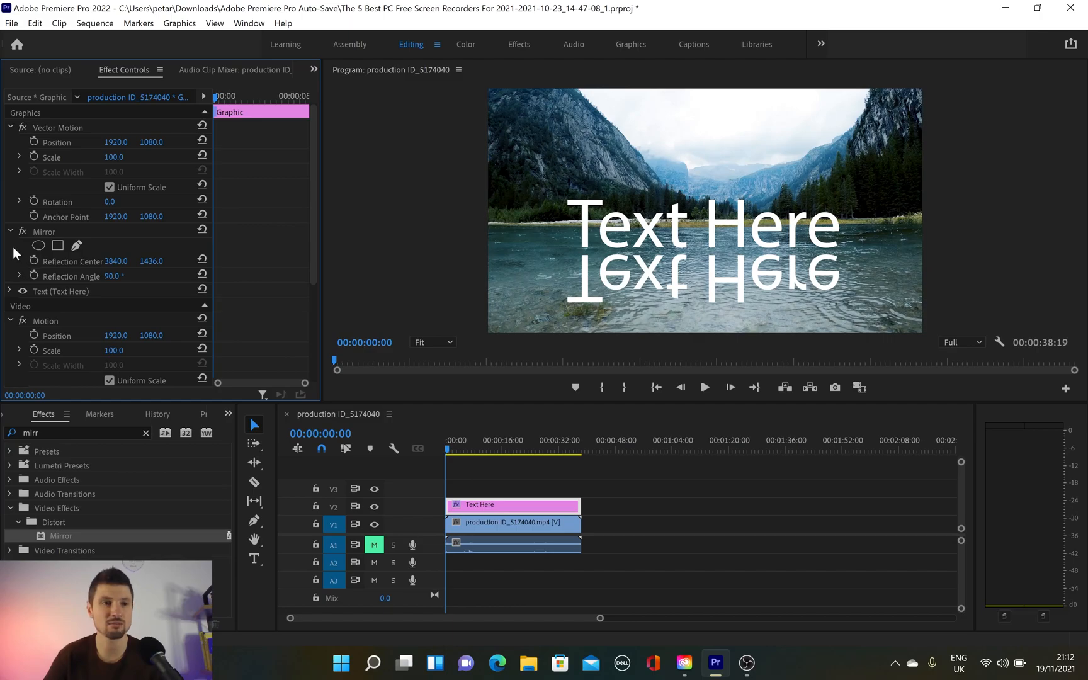
mouse_move(33, 253)
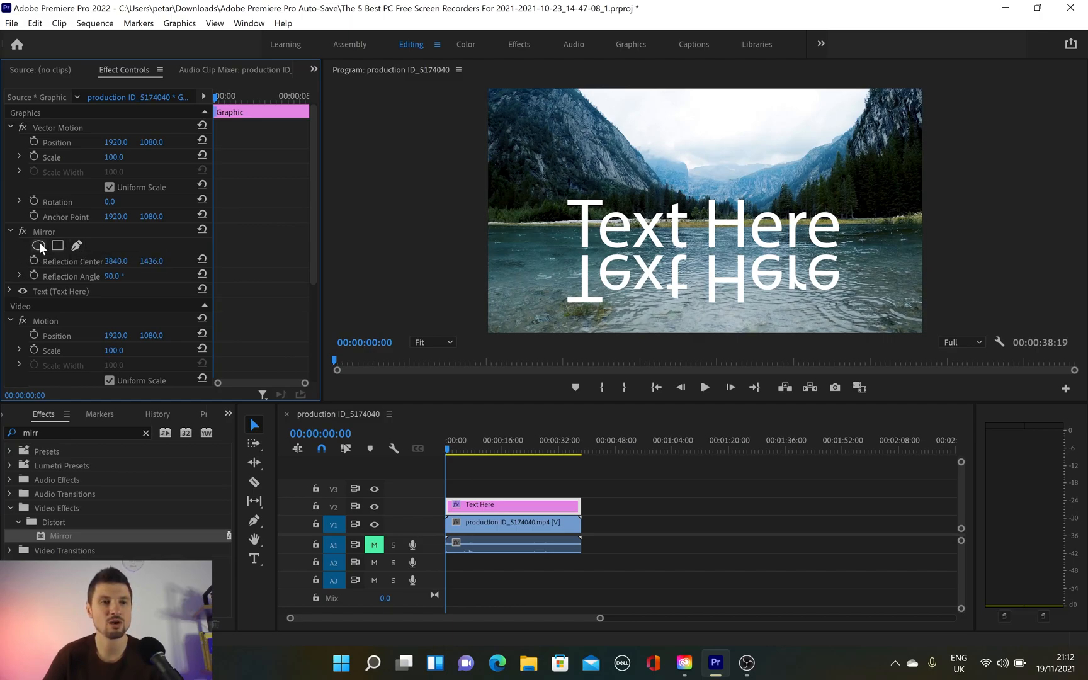
mouse_move(58, 245)
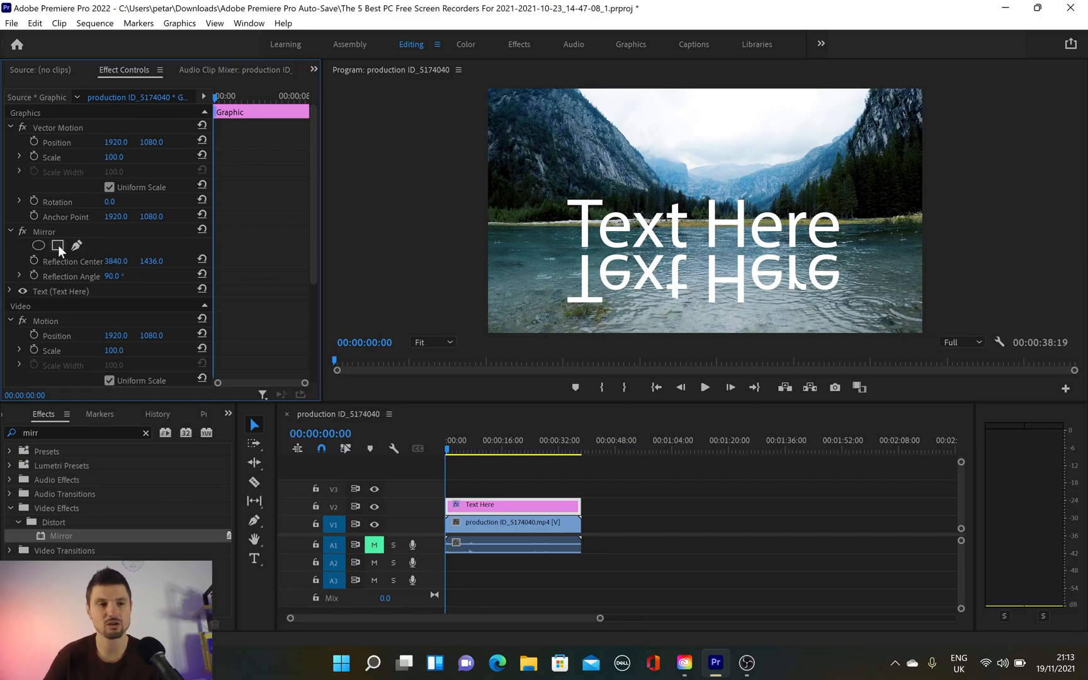
Create rectangular Mask (1) on the Mirror effect
click(58, 245)
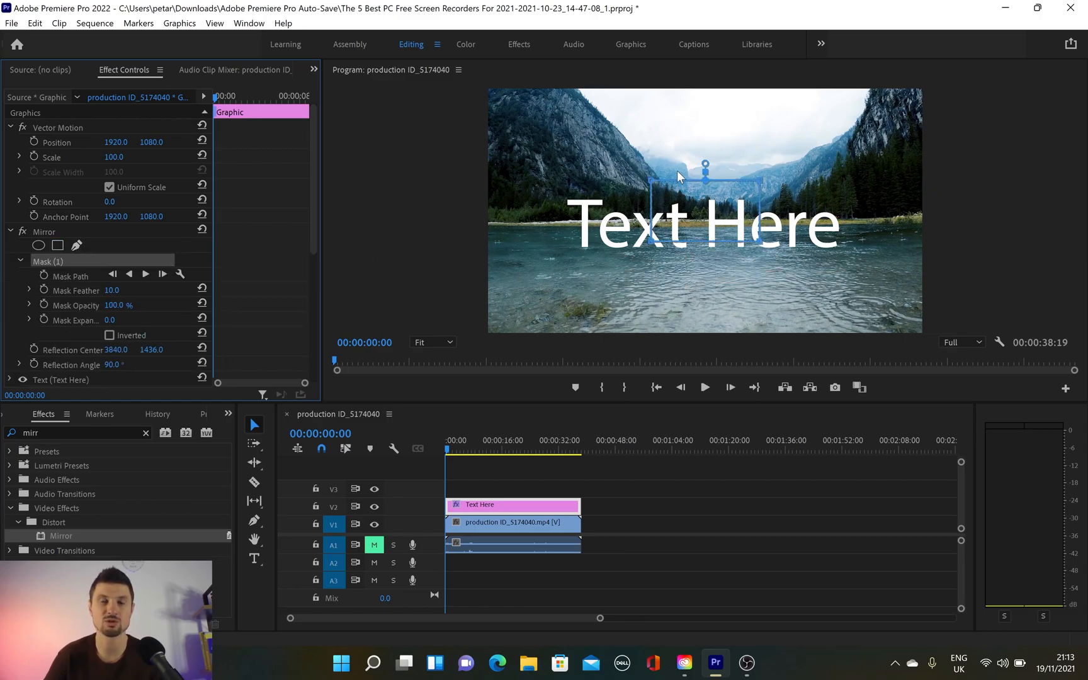
Move the mirror mask down over the reflected text below the title
drag(705, 174, 701, 262)
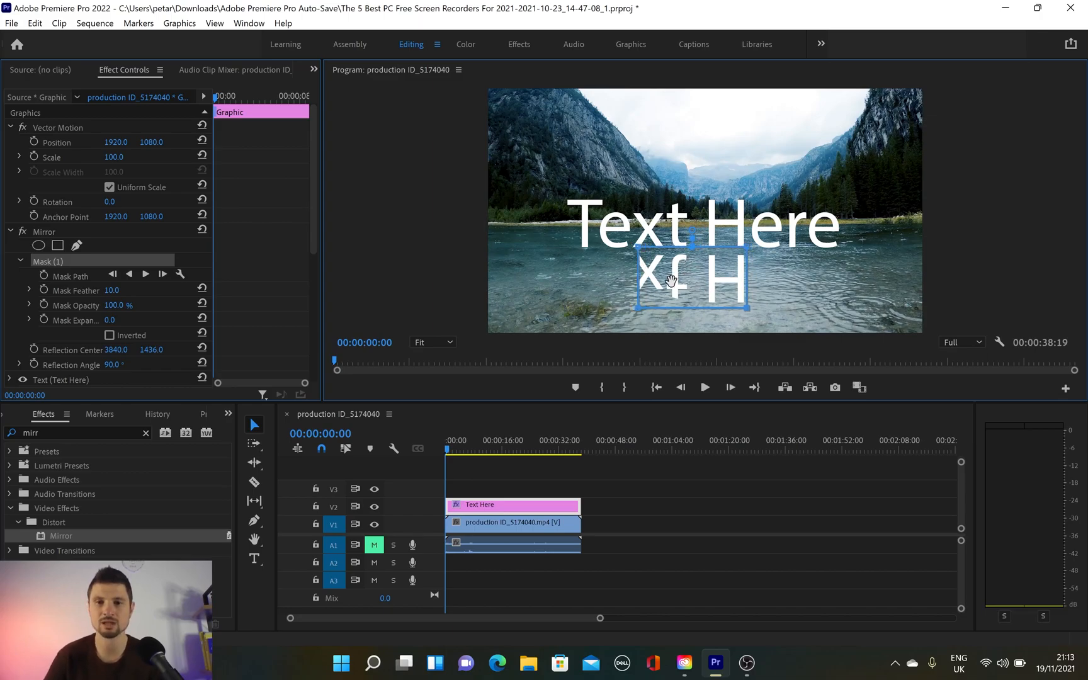
mouse_move(639, 315)
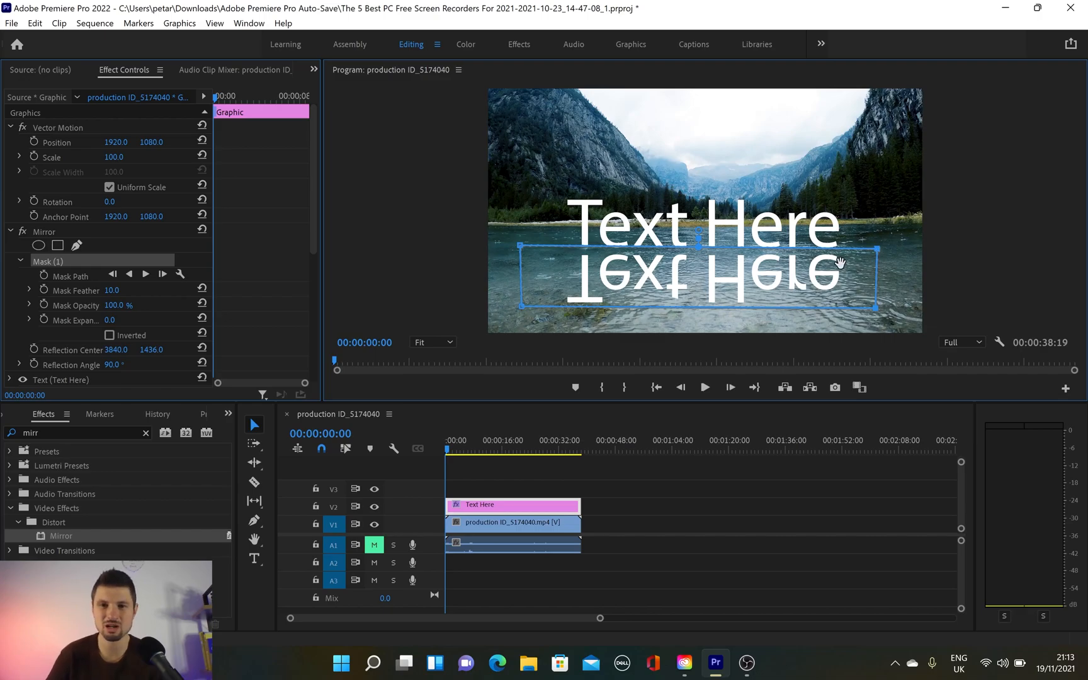
mouse_move(831, 250)
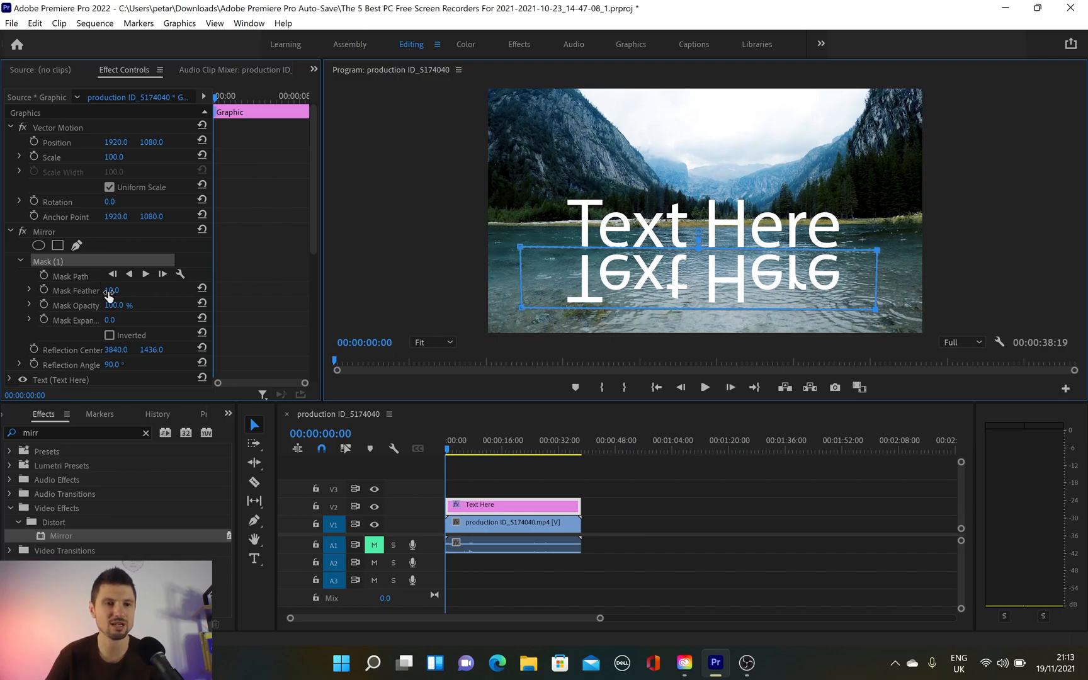
Set the mirror mask's Mask Feather to 1900 for a soft water fade
click(124, 291)
text(1900)
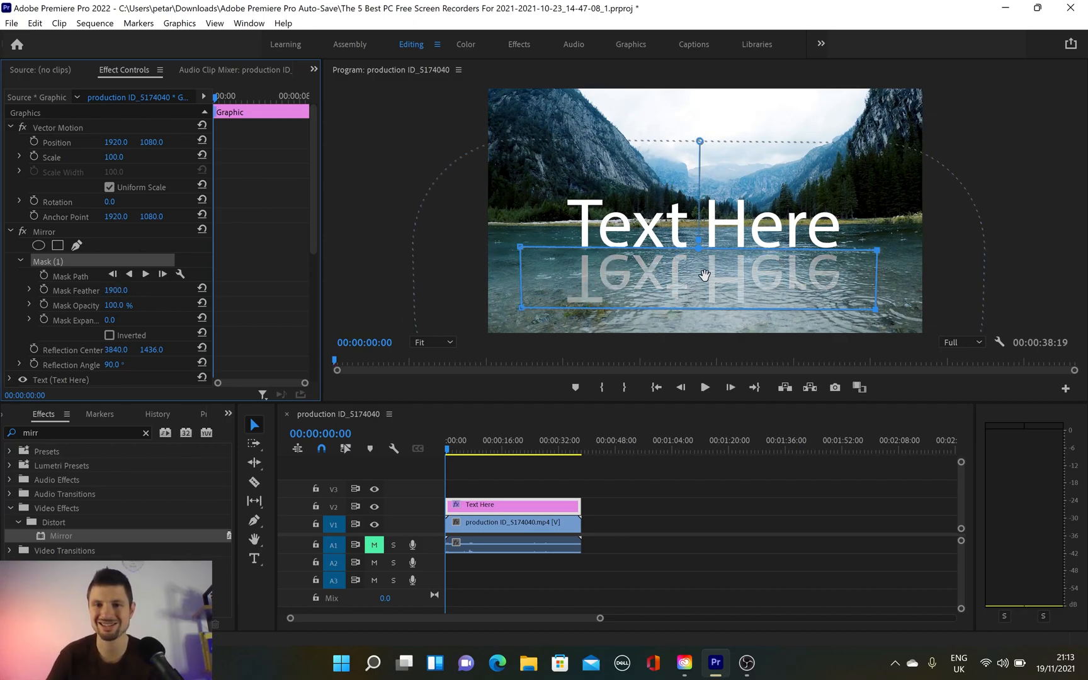
mouse_move(811, 286)
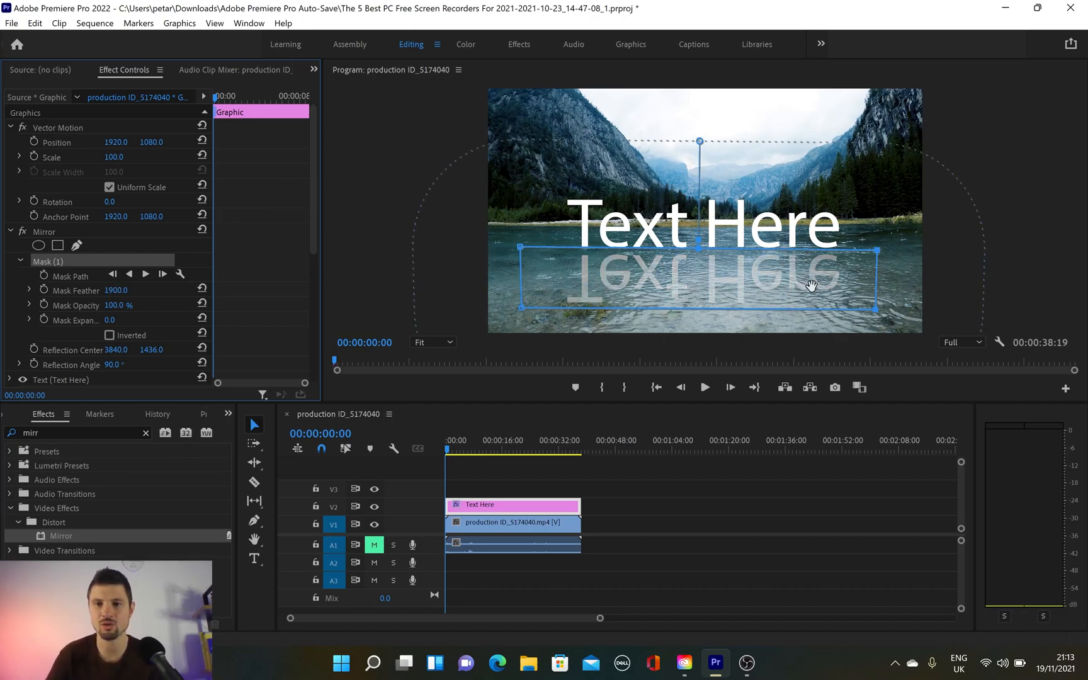
mouse_move(778, 289)
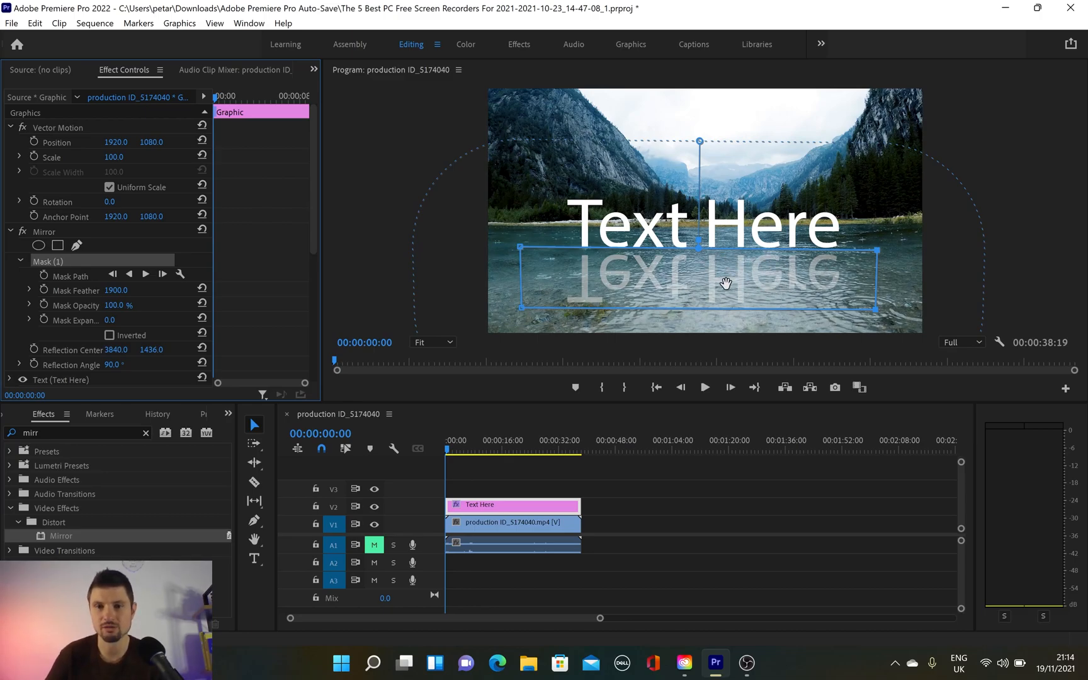
mouse_move(705, 202)
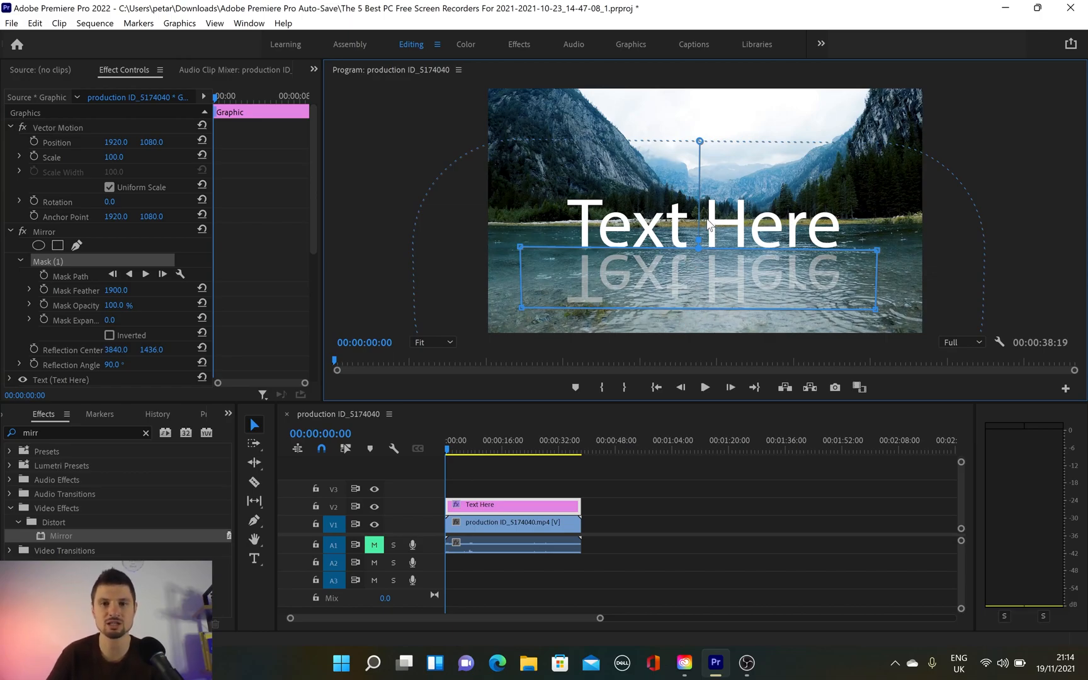
Add a rectangular mask to the Text layer and fit it around the title words
scroll(down, 3)
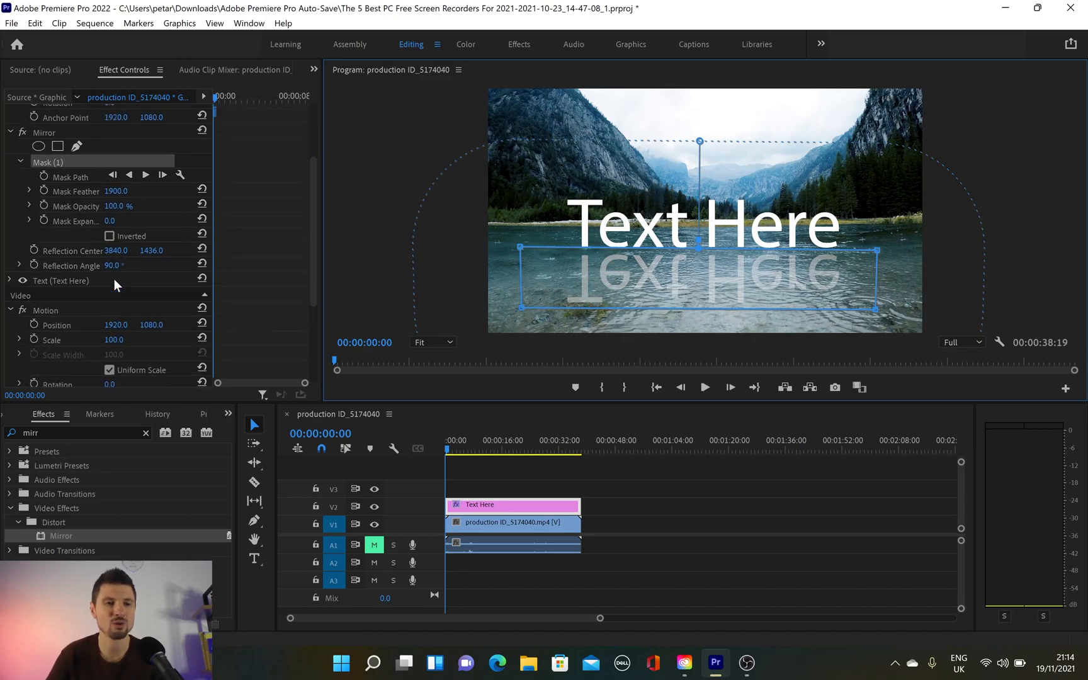
click(10, 281)
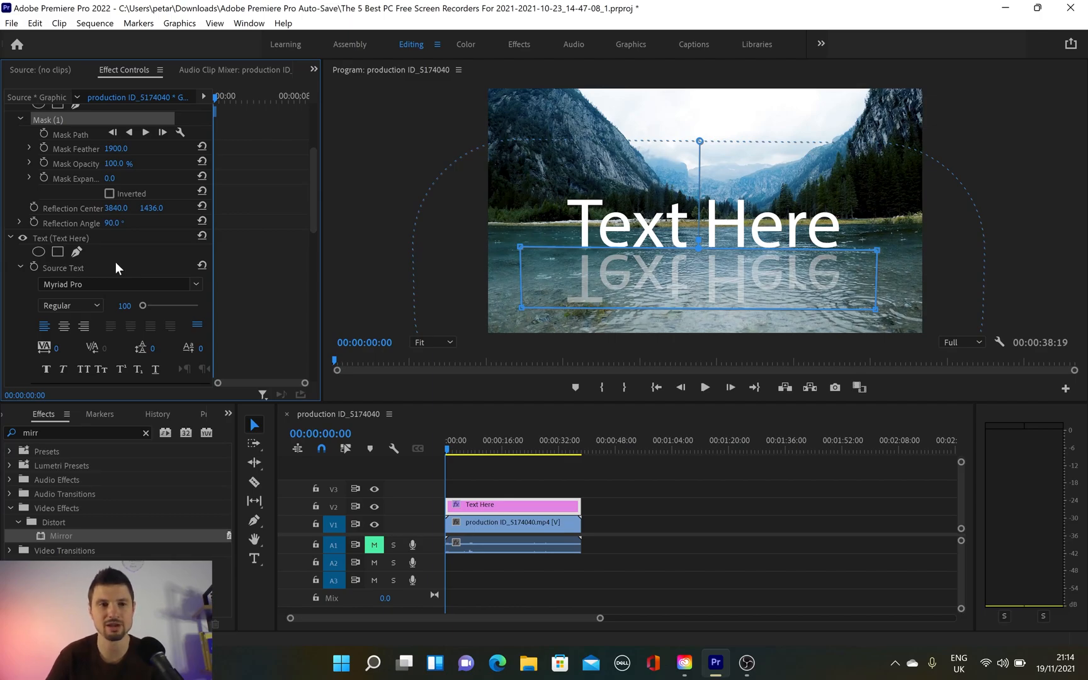
click(57, 252)
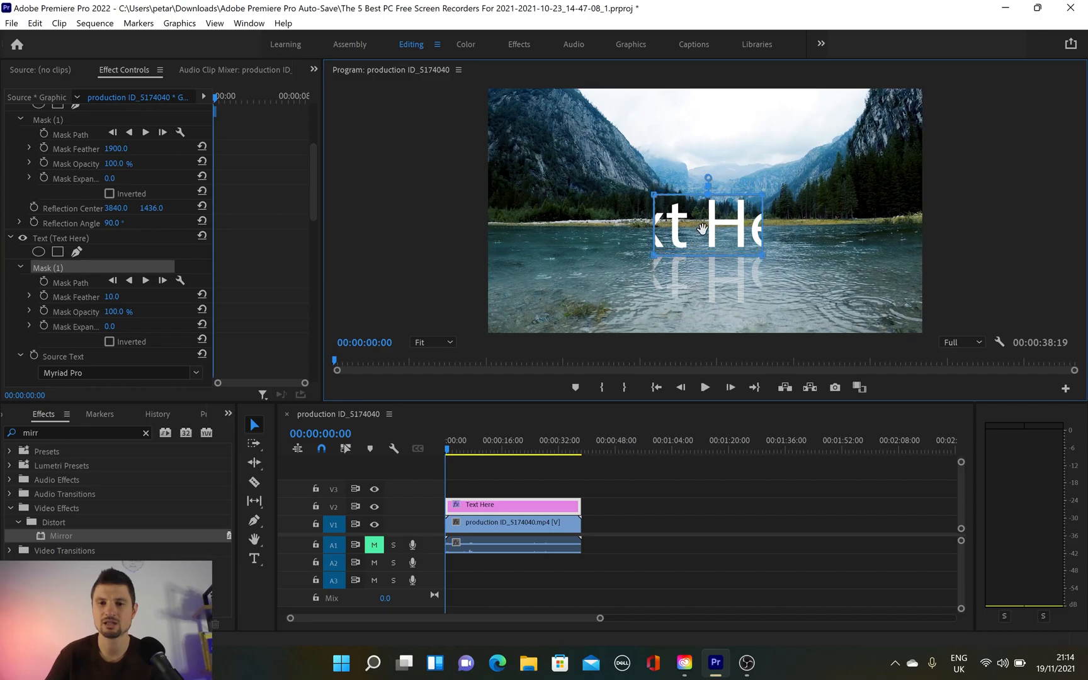
drag(707, 229, 709, 227)
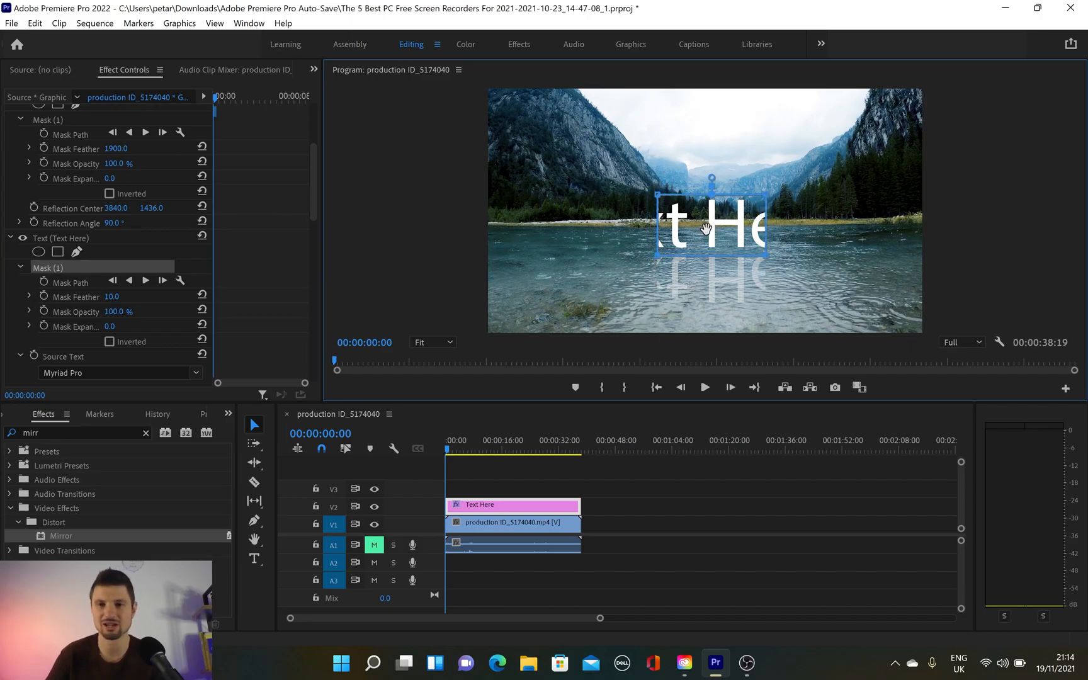
drag(708, 229, 736, 233)
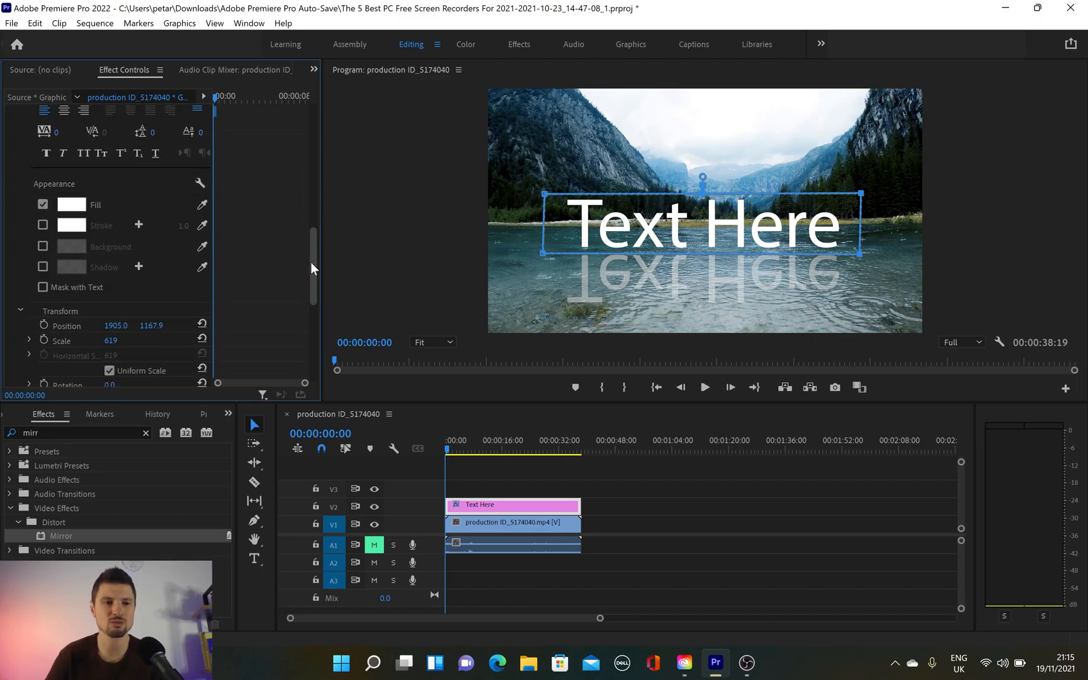
Scroll Effect Controls down to the title's Transform properties
scroll(down, 3)
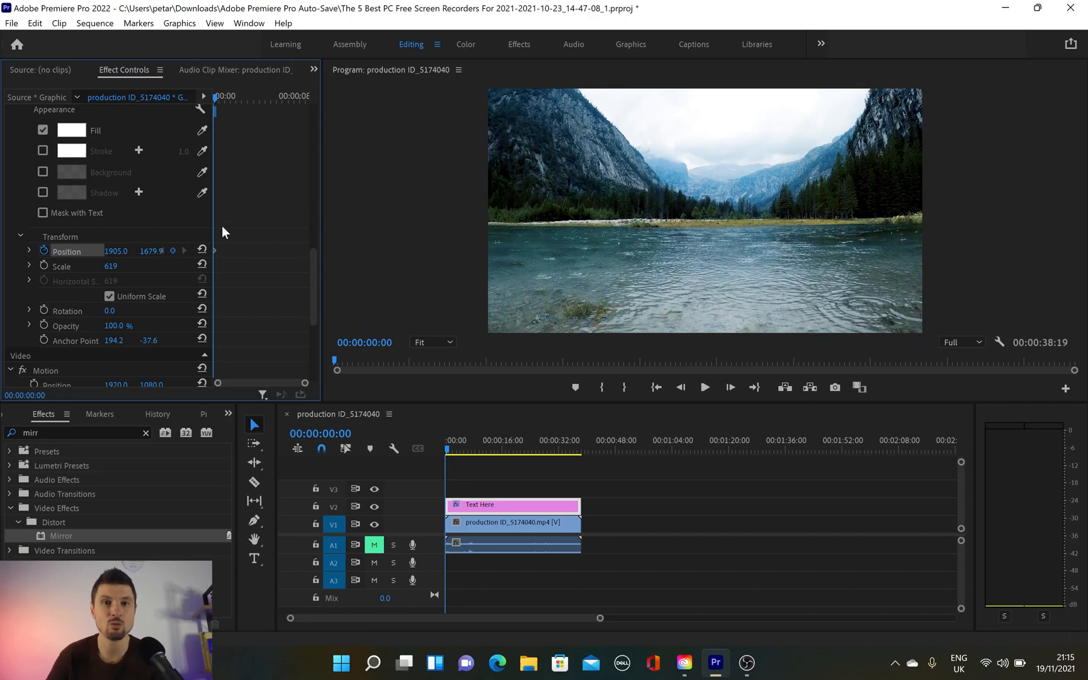
mouse_move(218, 259)
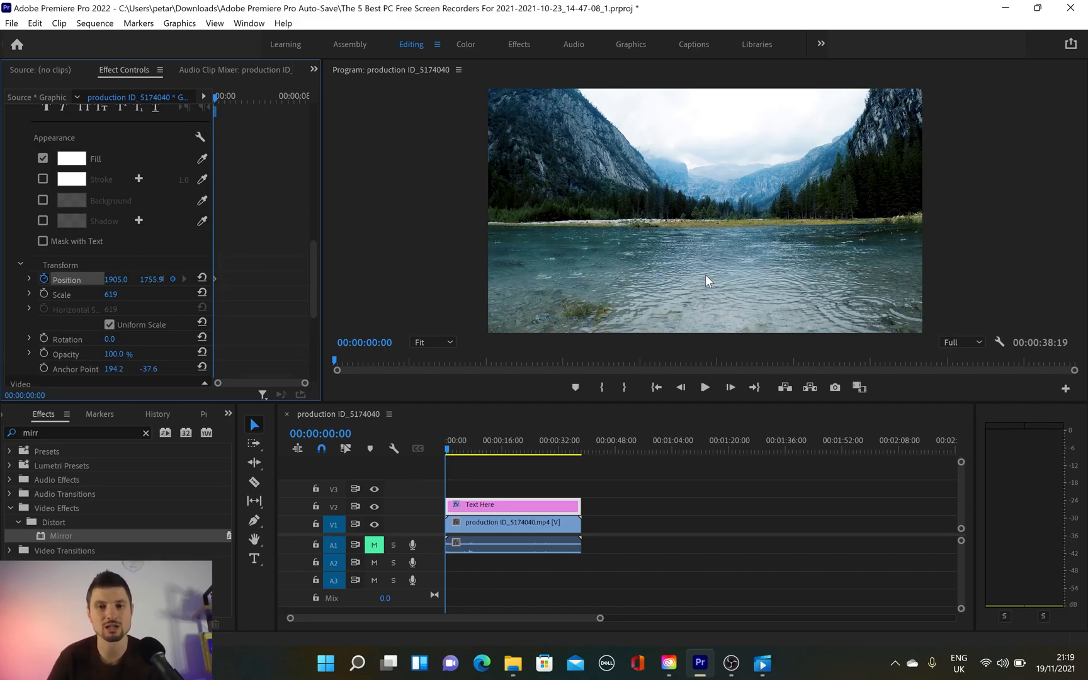
mouse_move(623, 246)
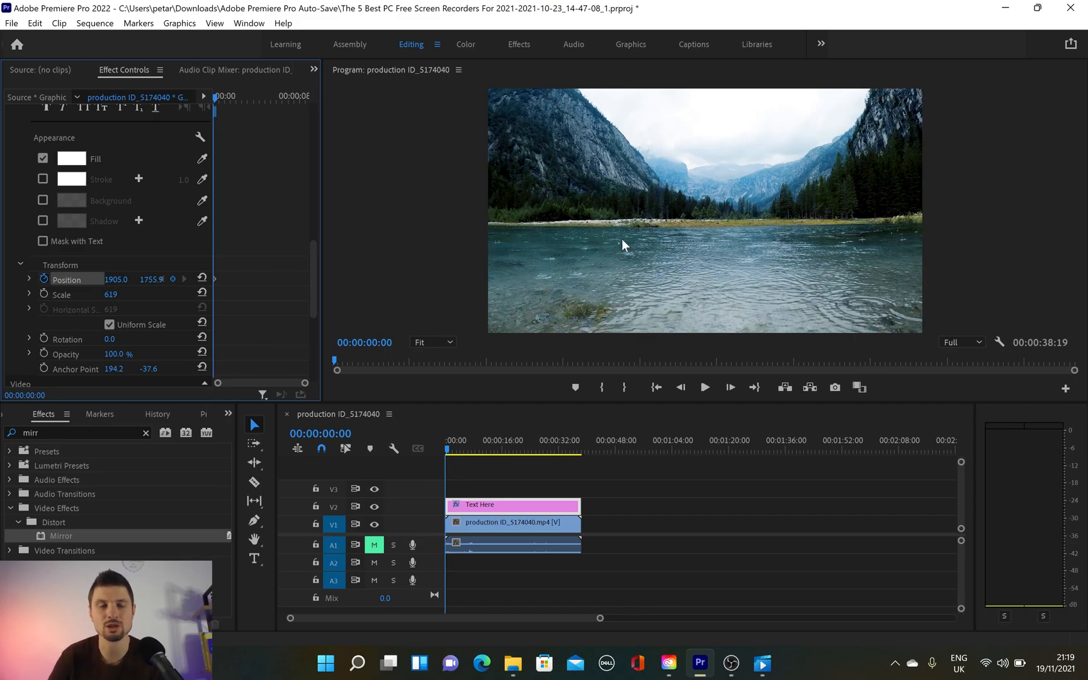
At 00:00:01:15, scrub Position Y to about 1170.9 so the title rises above the water
click(221, 96)
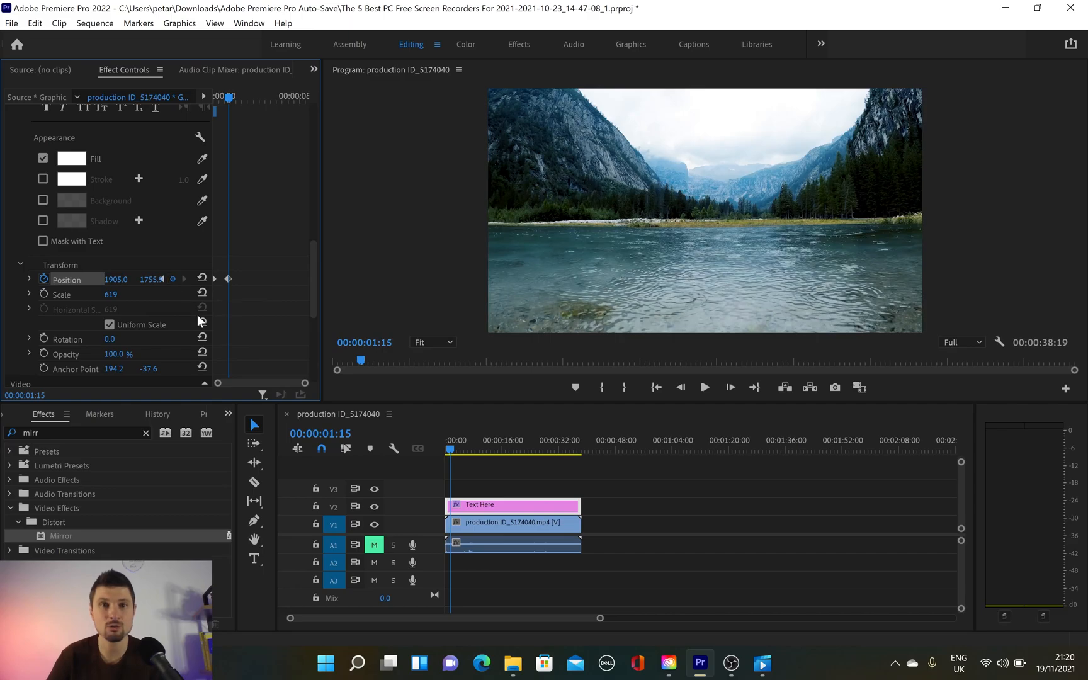
drag(149, 279, 138, 279)
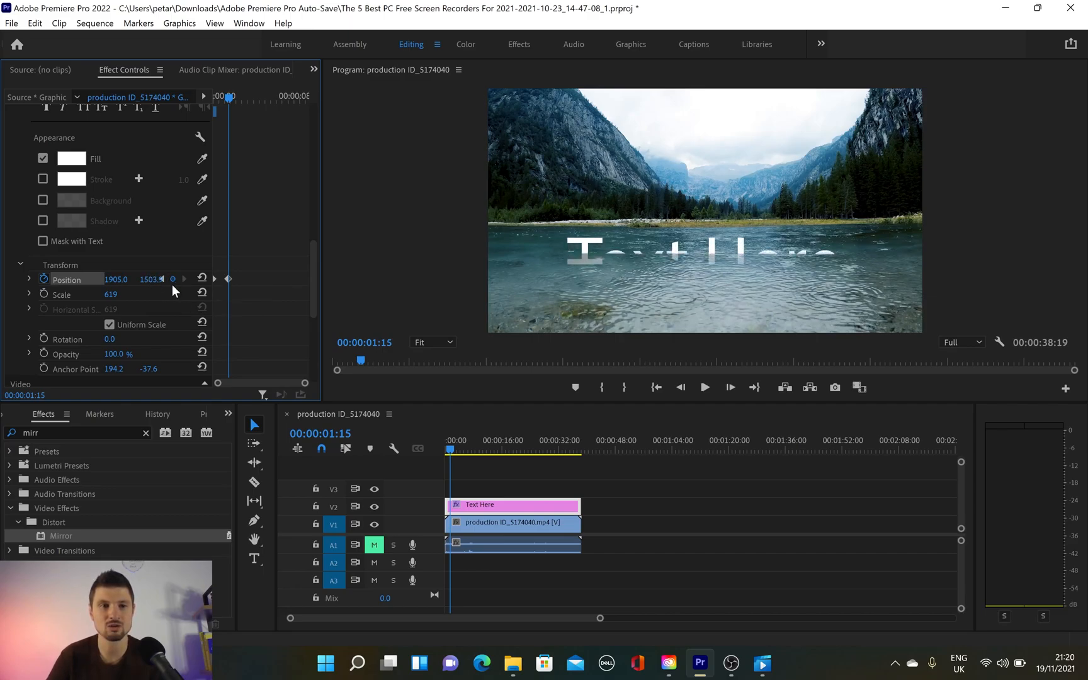
drag(150, 279, 166, 279)
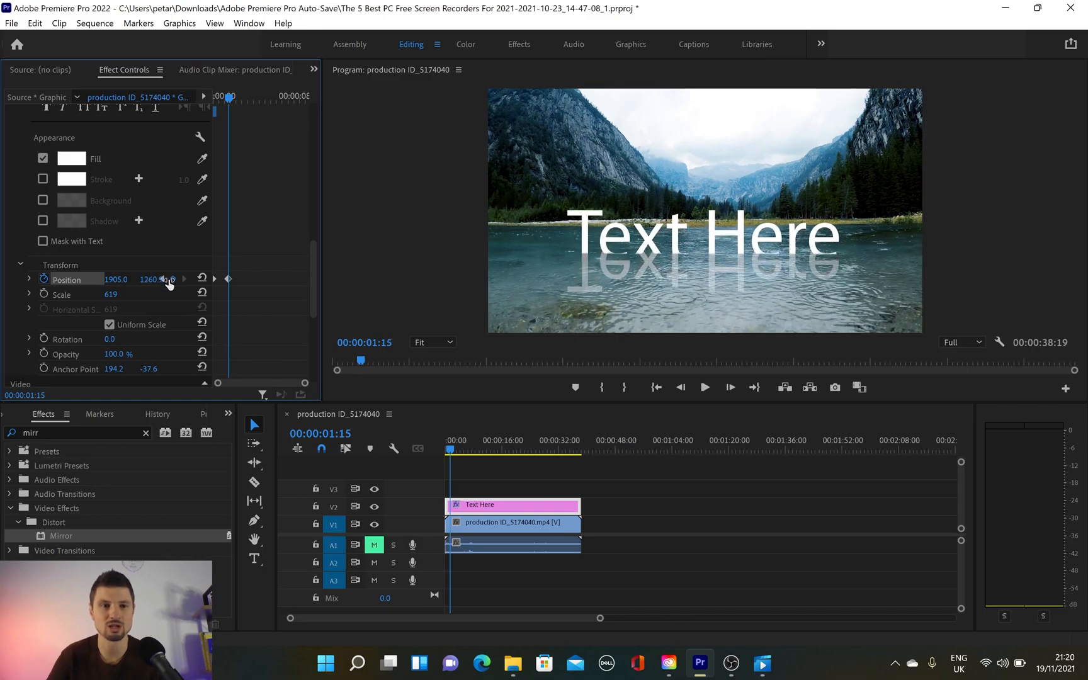
drag(152, 279, 142, 279)
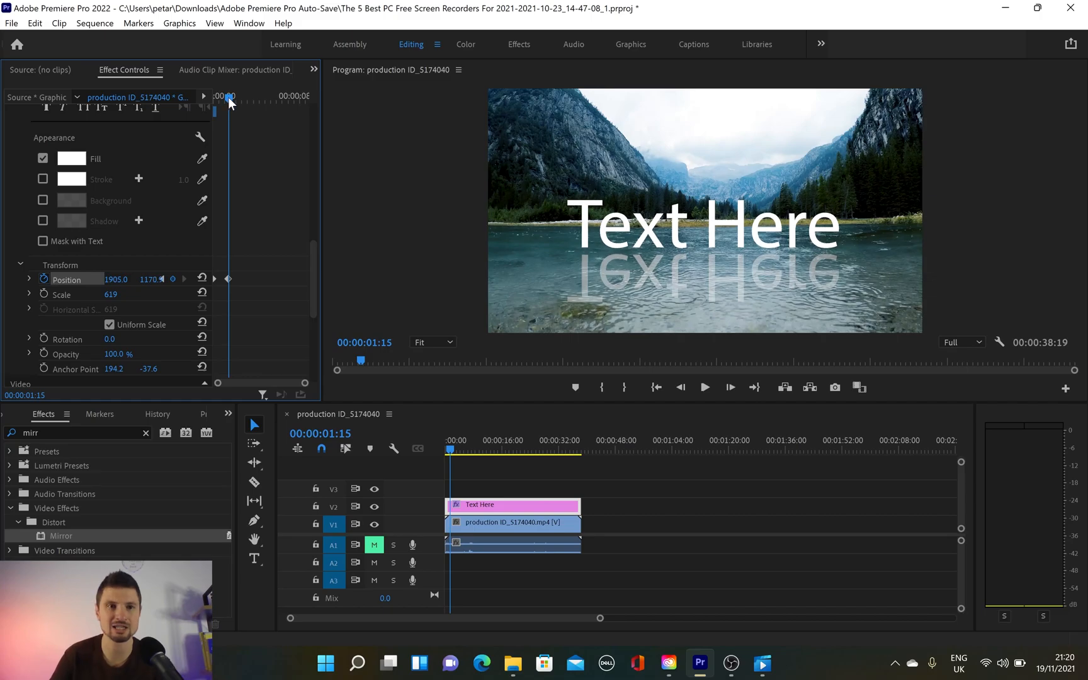
click(703, 387)
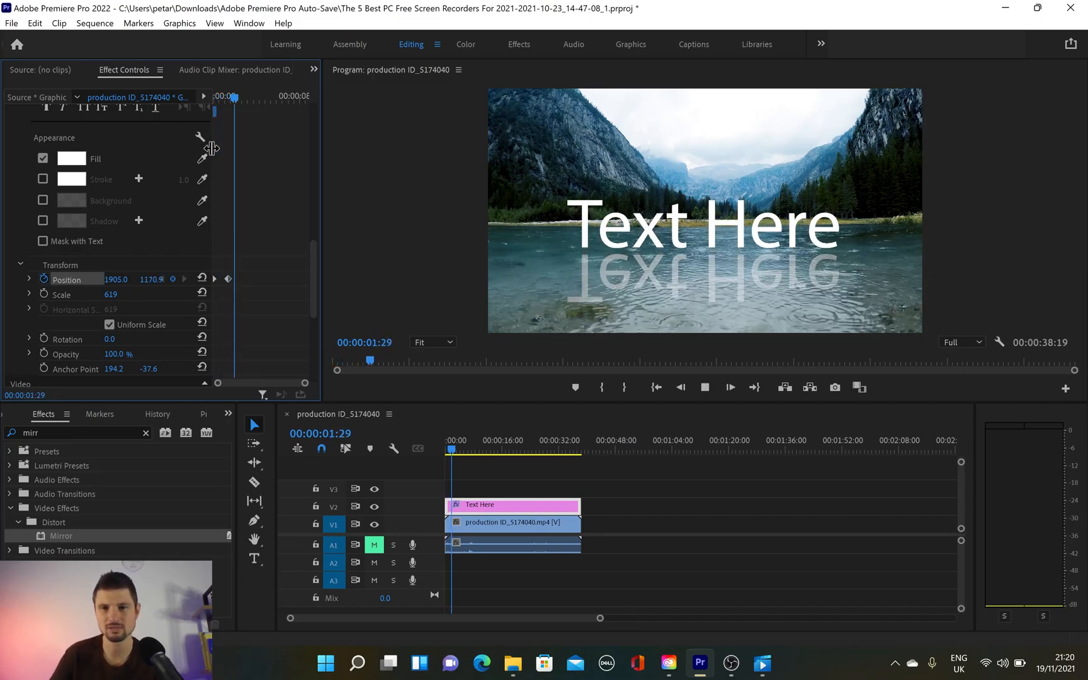
click(703, 388)
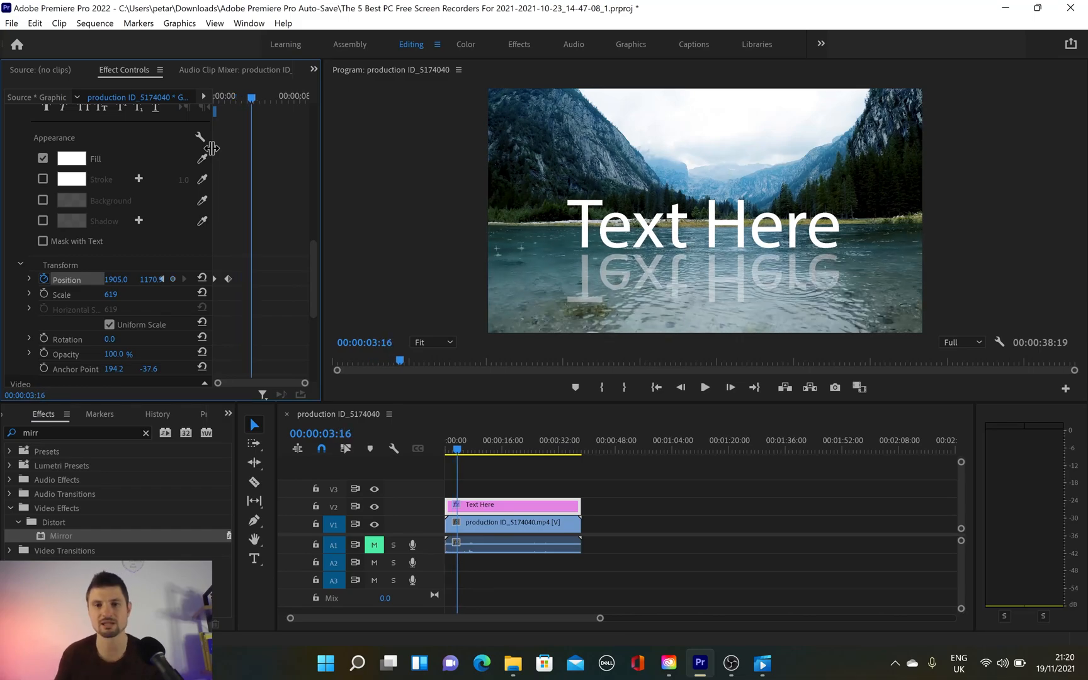